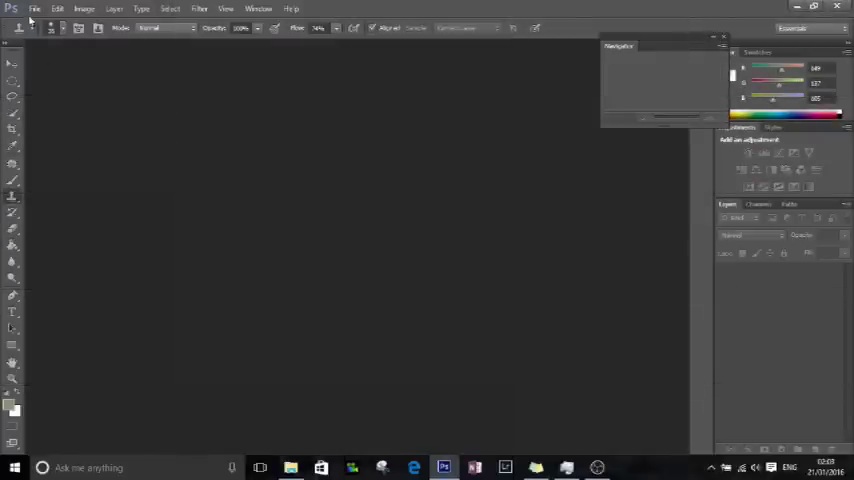
# Step: Open the boy's JPG photo from the Passport folder via File > Open
pyautogui.click(34, 8)
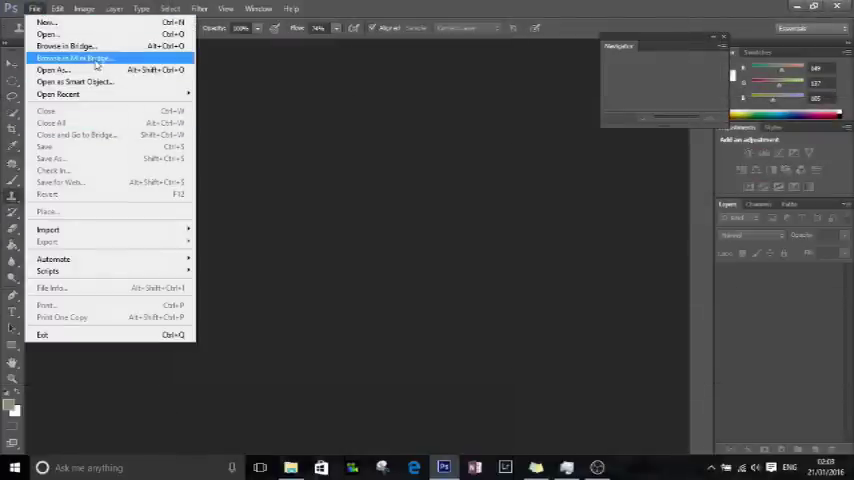
pyautogui.click(48, 32)
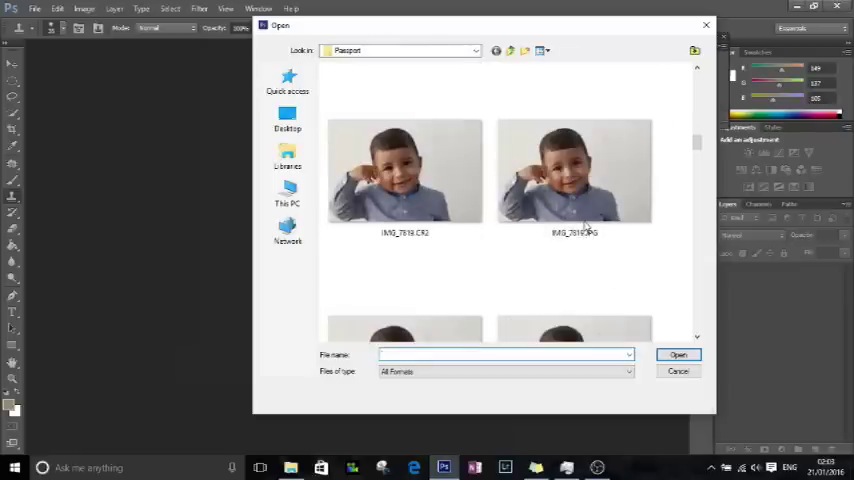
pyautogui.moveTo(584, 224)
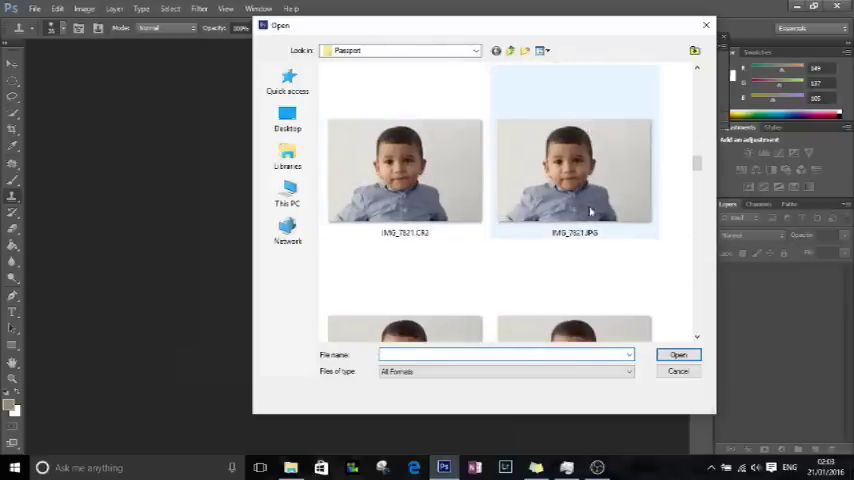
pyautogui.scroll(-3)
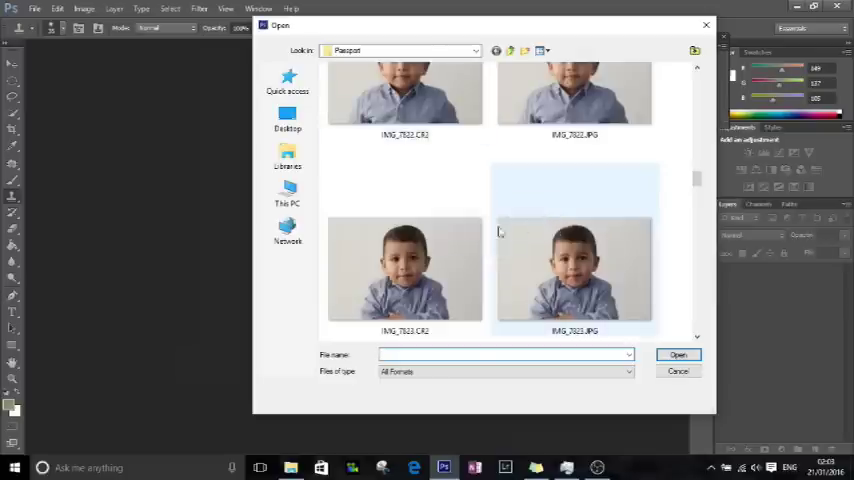
pyautogui.scroll(-3)
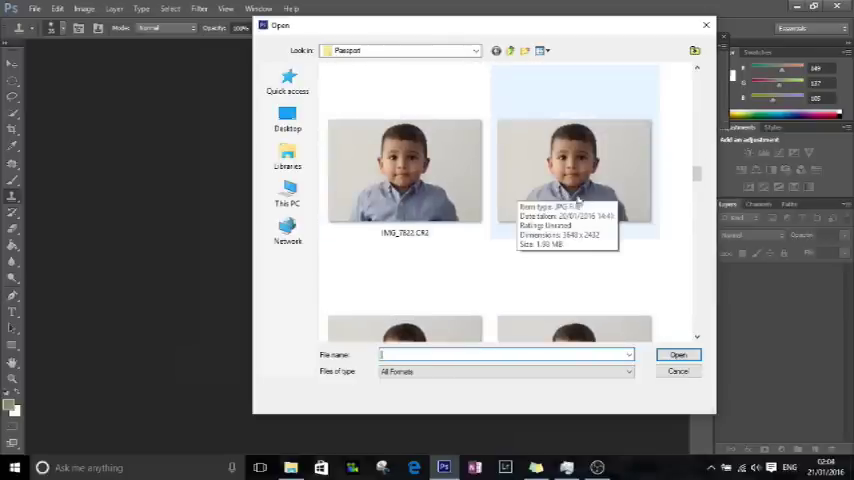
pyautogui.moveTo(492, 202)
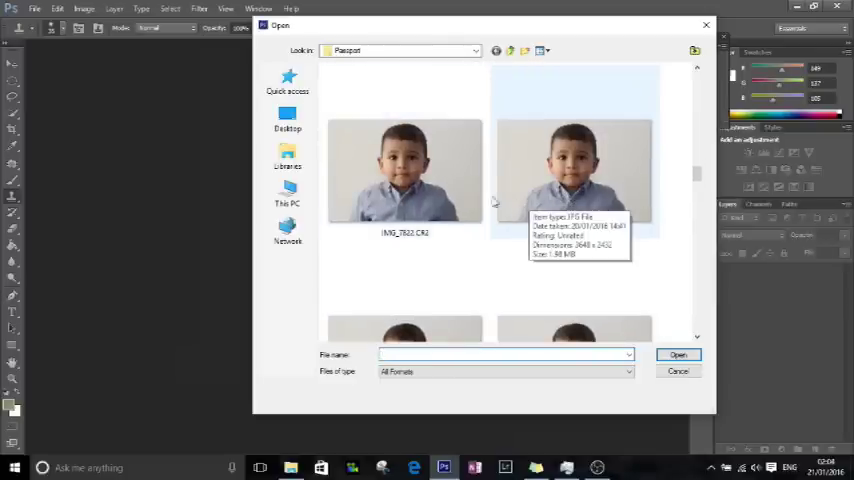
pyautogui.moveTo(460, 190)
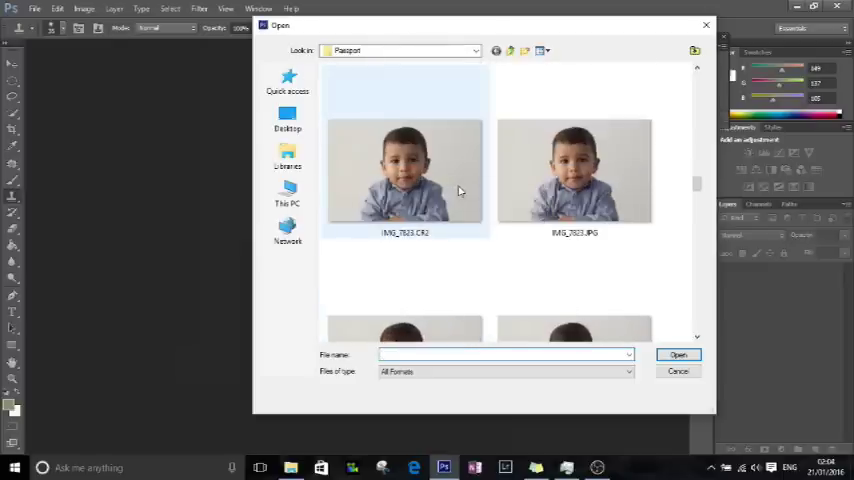
pyautogui.click(574, 170)
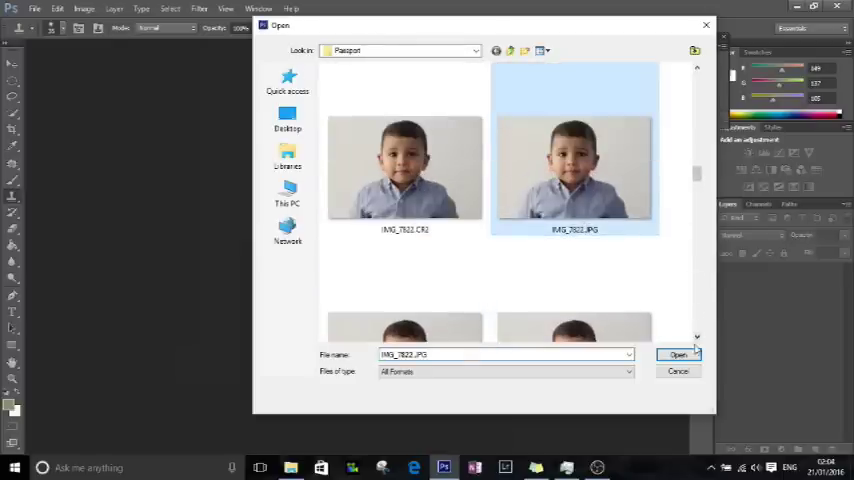
pyautogui.click(678, 354)
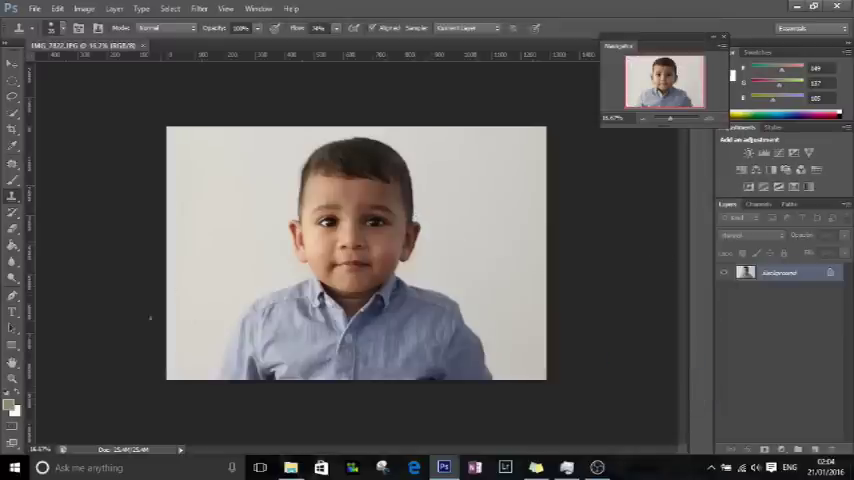
pyautogui.moveTo(636, 132)
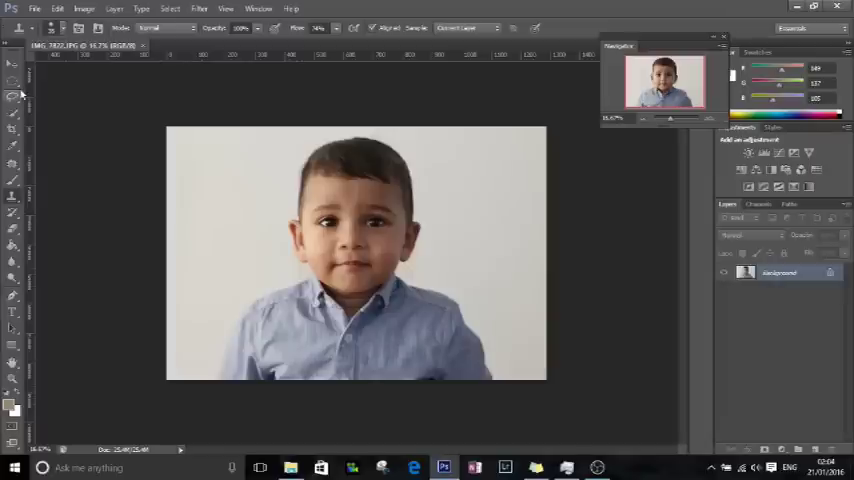
pyautogui.click(58, 8)
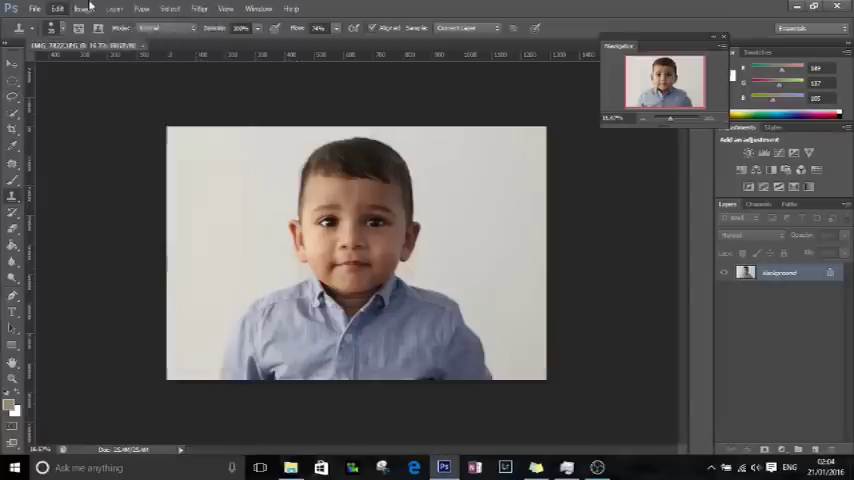
pyautogui.click(58, 8)
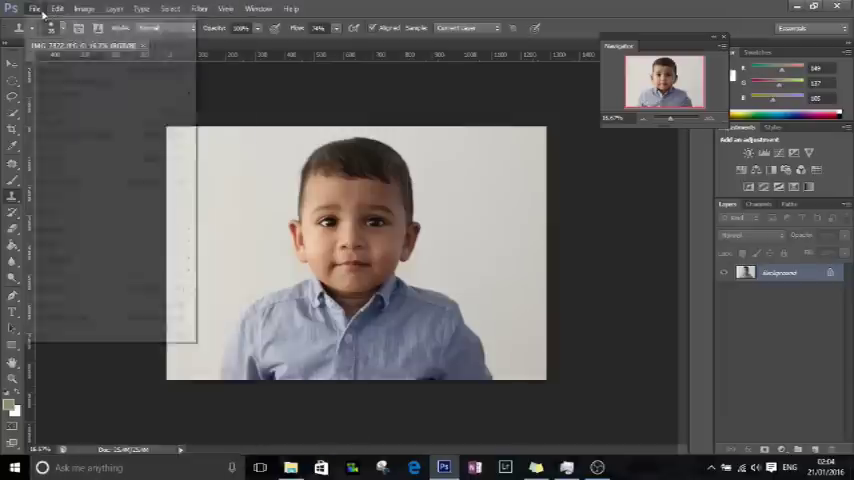
# Step: Set the ruler units to millimeters in the Units & Rulers preferences and confirm
pyautogui.click(58, 8)
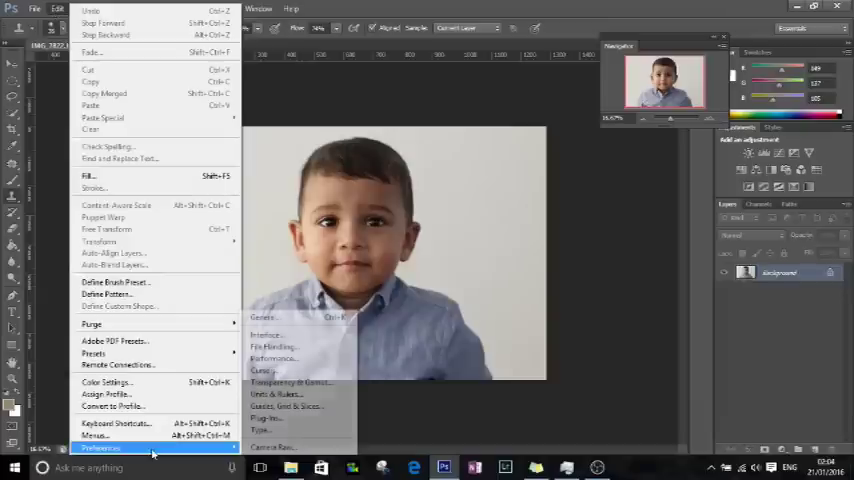
pyautogui.moveTo(290, 392)
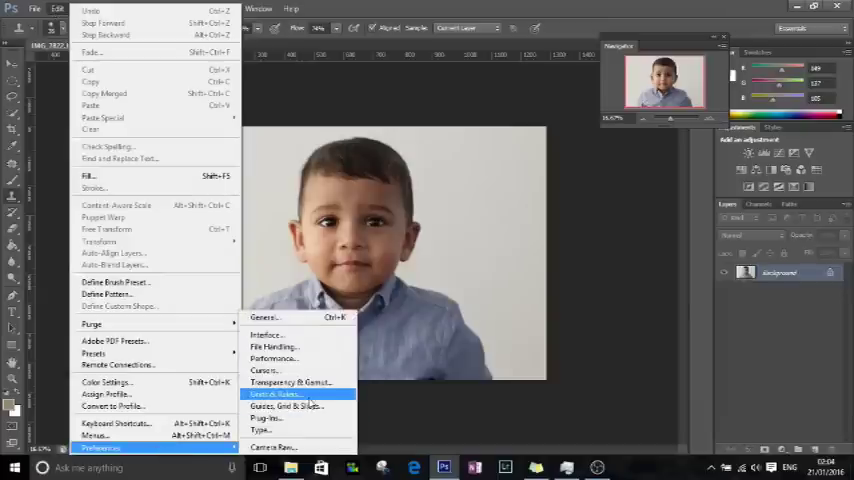
pyautogui.click(276, 394)
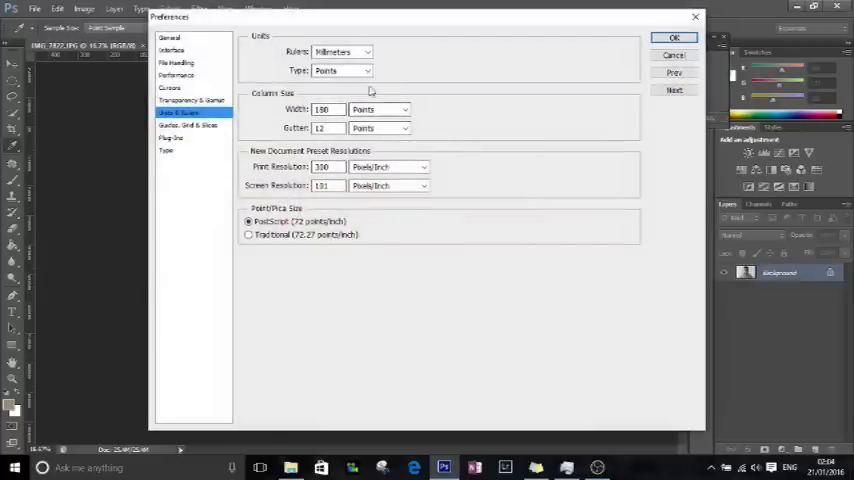
pyautogui.click(368, 52)
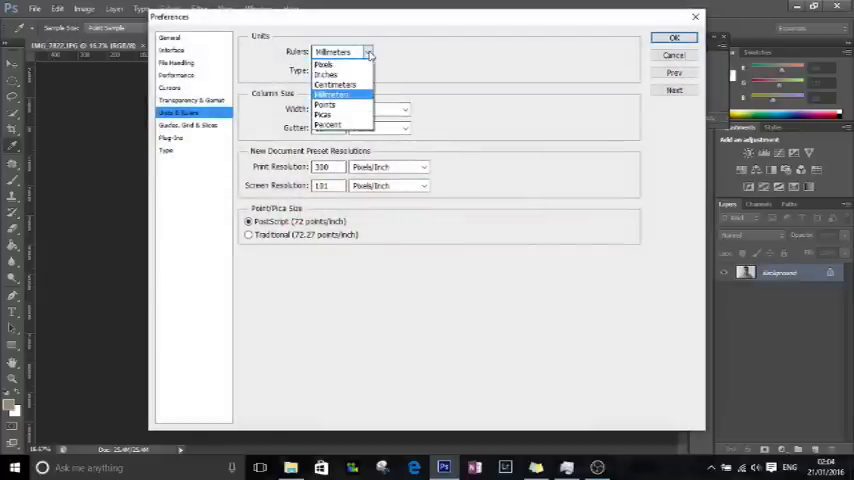
pyautogui.moveTo(328, 74)
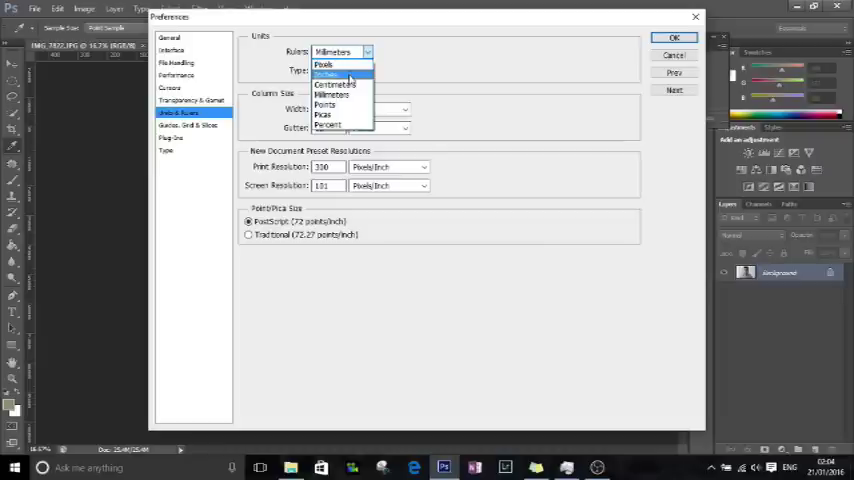
pyautogui.moveTo(340, 94)
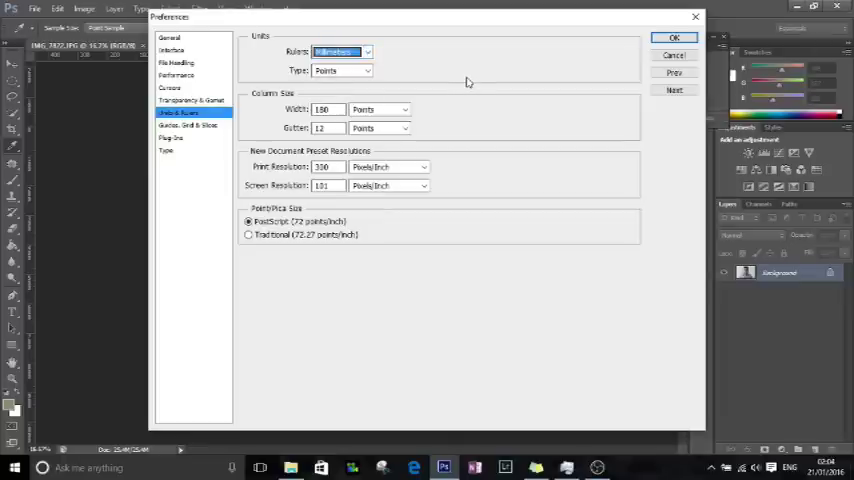
pyautogui.moveTo(604, 44)
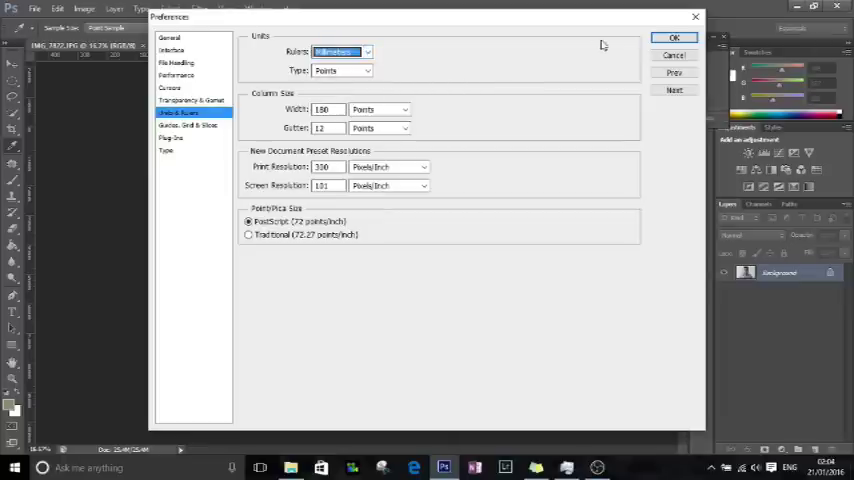
pyautogui.click(674, 36)
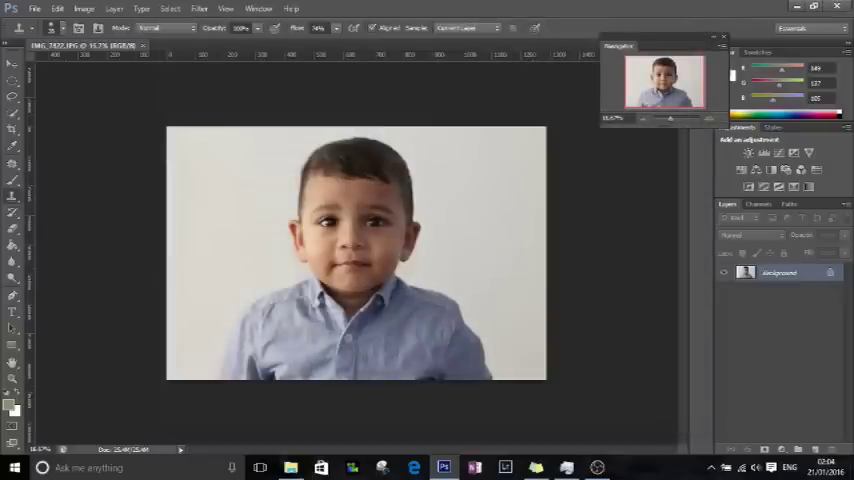
pyautogui.click(224, 8)
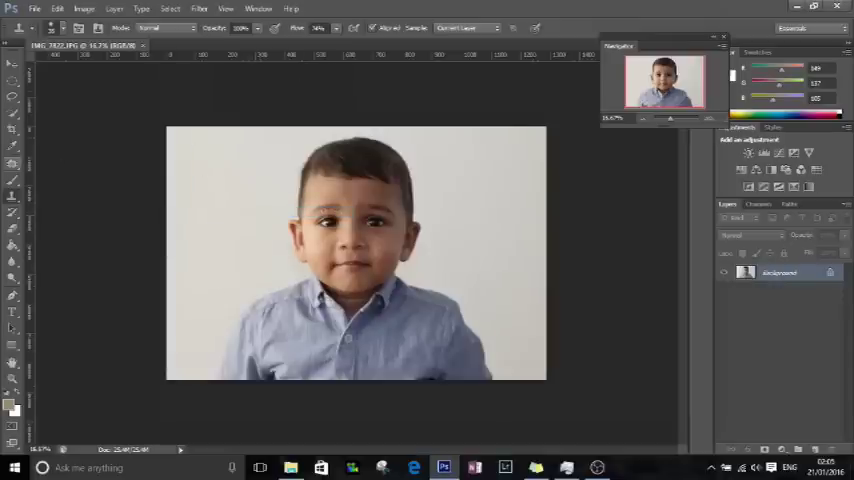
pyautogui.moveTo(218, 336)
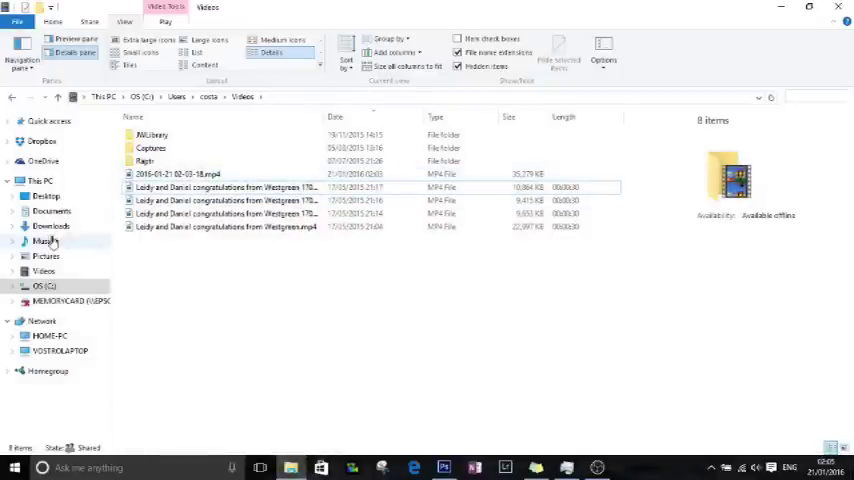
# Step: Browse to Public Pictures > Passport and show its photos as large thumbnails
pyautogui.click(52, 226)
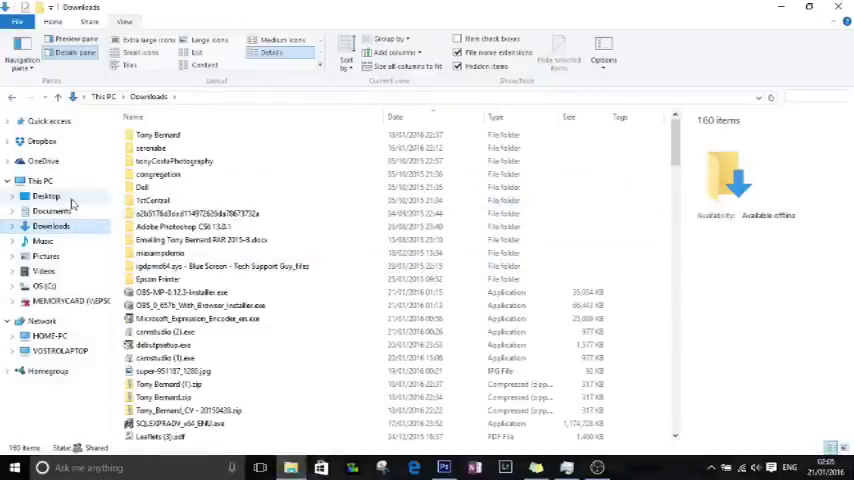
pyautogui.click(46, 196)
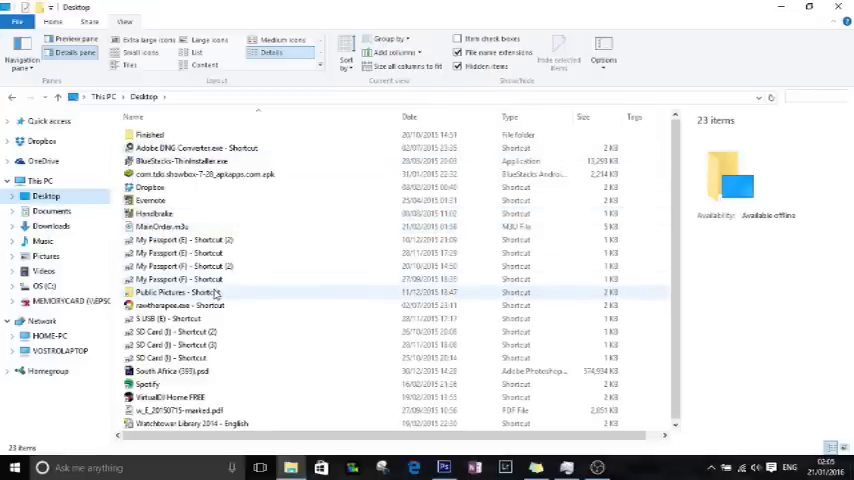
pyautogui.doubleClick(178, 292)
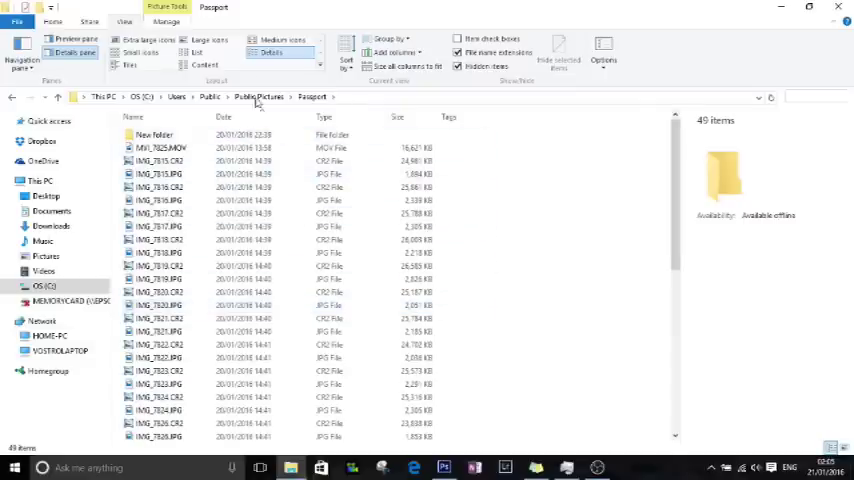
pyautogui.click(210, 40)
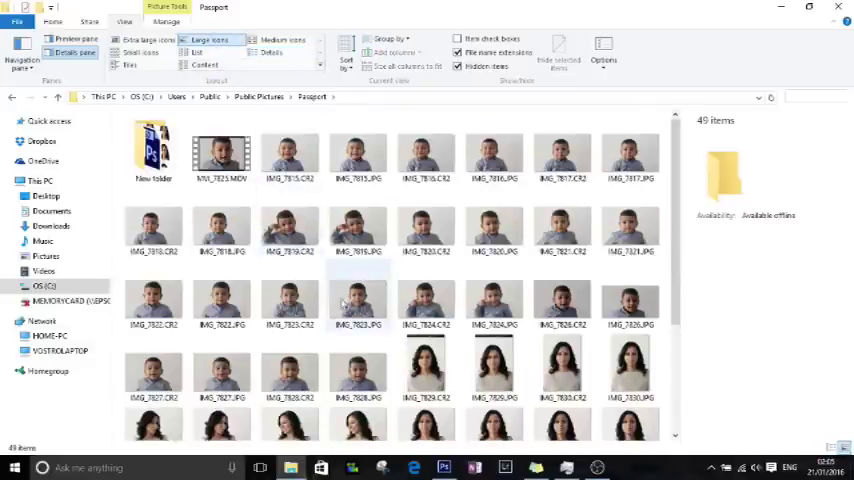
pyautogui.scroll(-3)
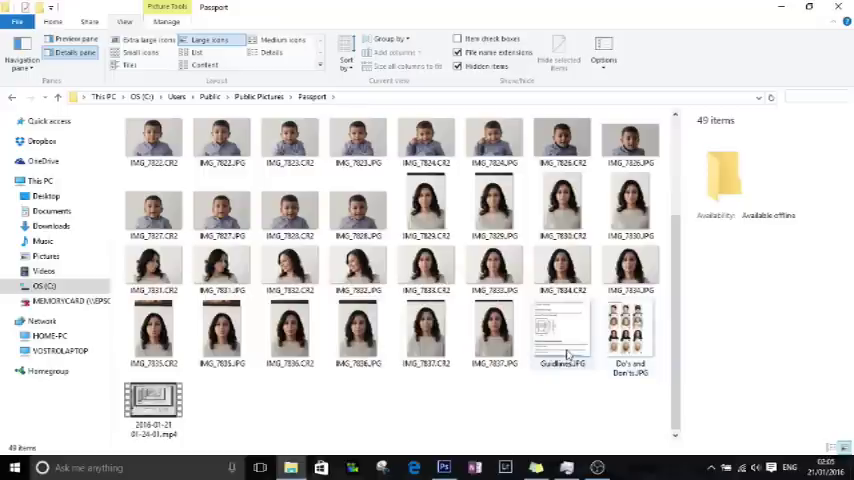
# Step: Open Guidelines.JPG in Windows Photo Viewer from its context menu
pyautogui.rightClick(562, 336)
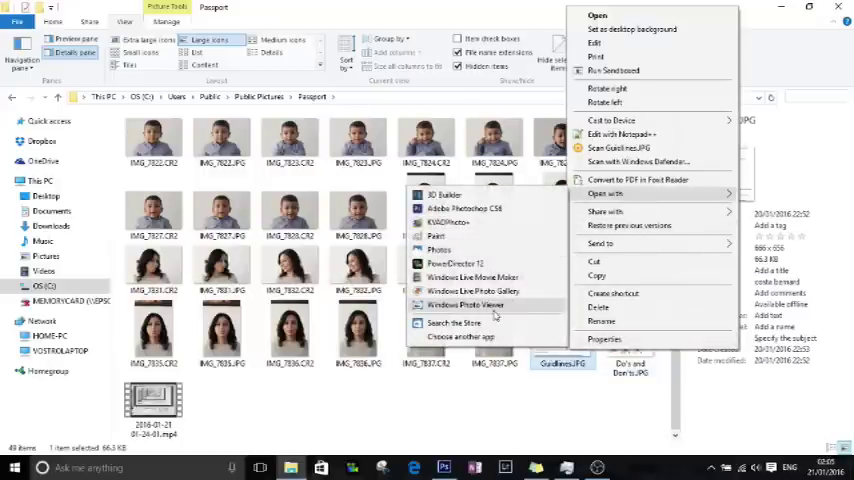
pyautogui.click(466, 304)
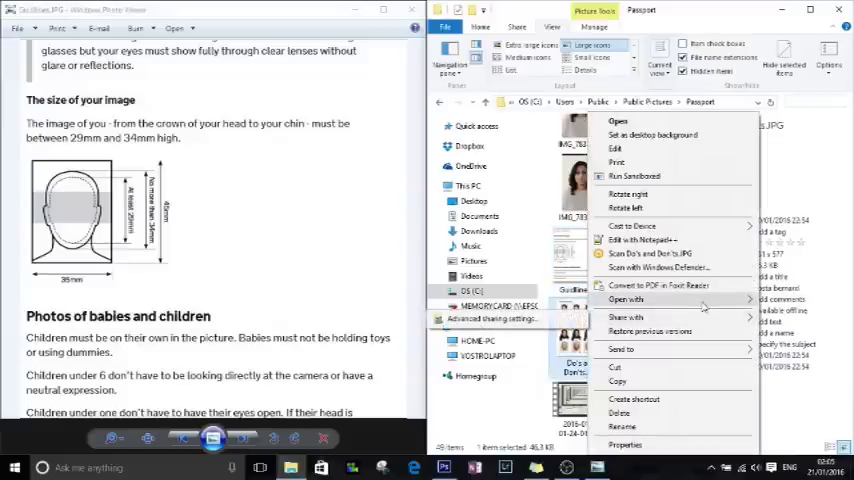
# Step: Open Do's and Don'ts.JPG in Photo Viewer and snap it to the right half of the screen
pyautogui.click(624, 300)
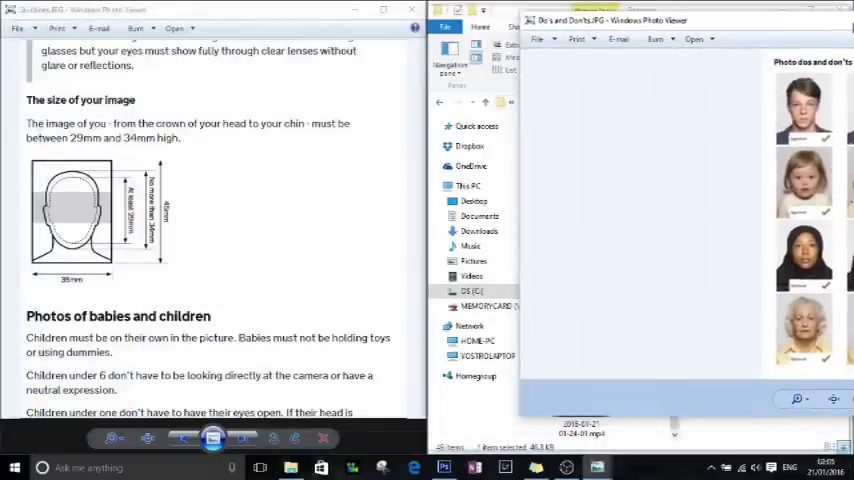
pyautogui.click(810, 8)
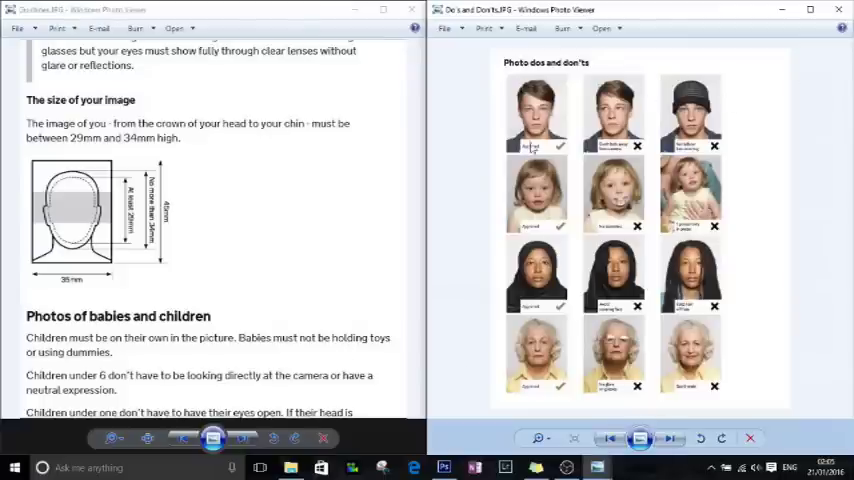
pyautogui.moveTo(532, 290)
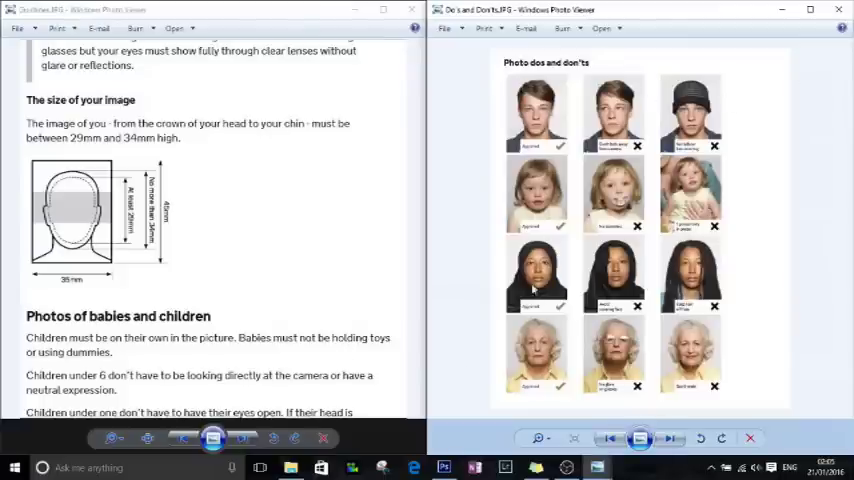
pyautogui.moveTo(468, 252)
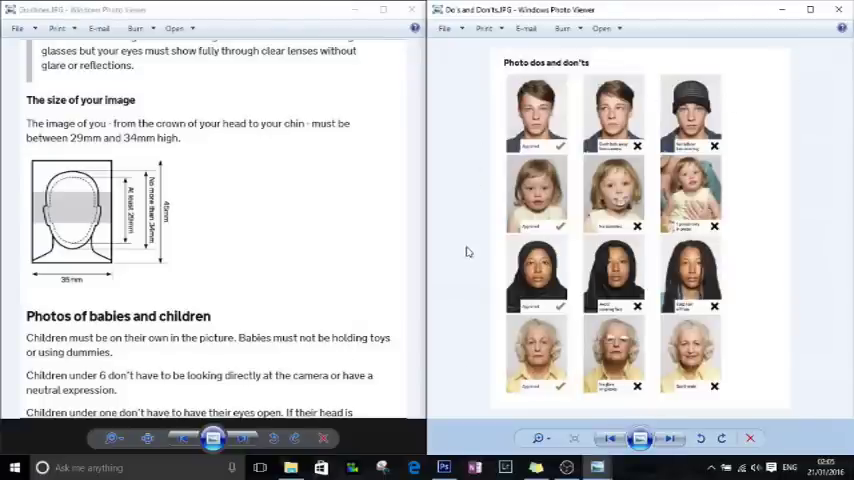
pyautogui.moveTo(128, 262)
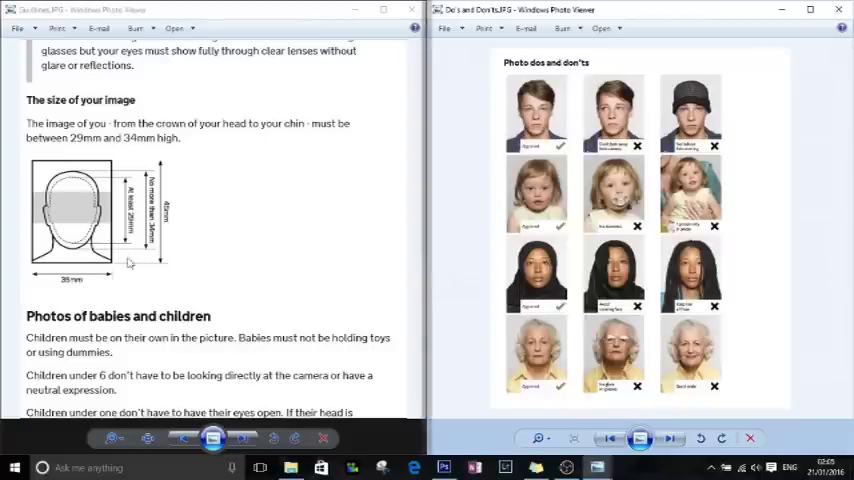
pyautogui.moveTo(70, 288)
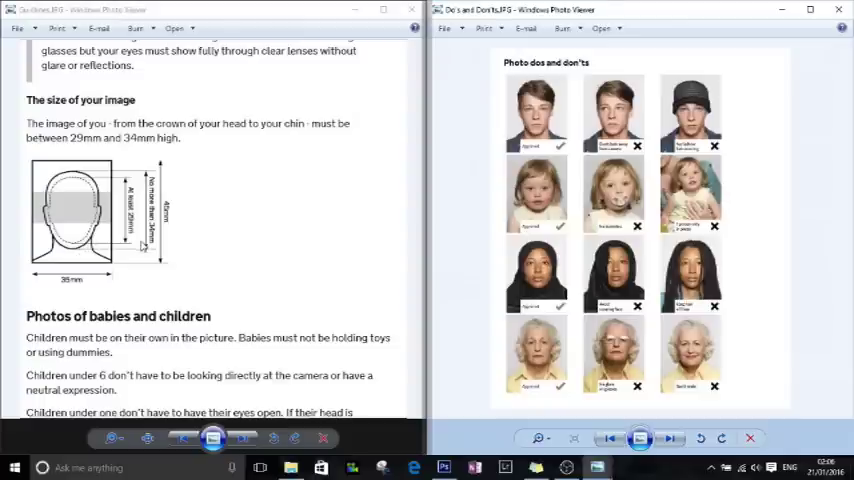
pyautogui.moveTo(164, 278)
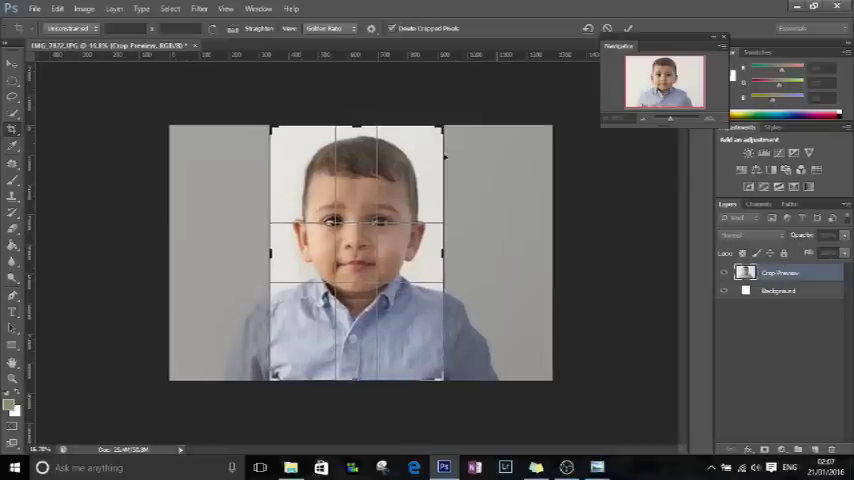
# Step: Pull the crop handles in to frame the boy's head and shoulders
pyautogui.moveTo(444, 378); pyautogui.dragTo(444, 352)
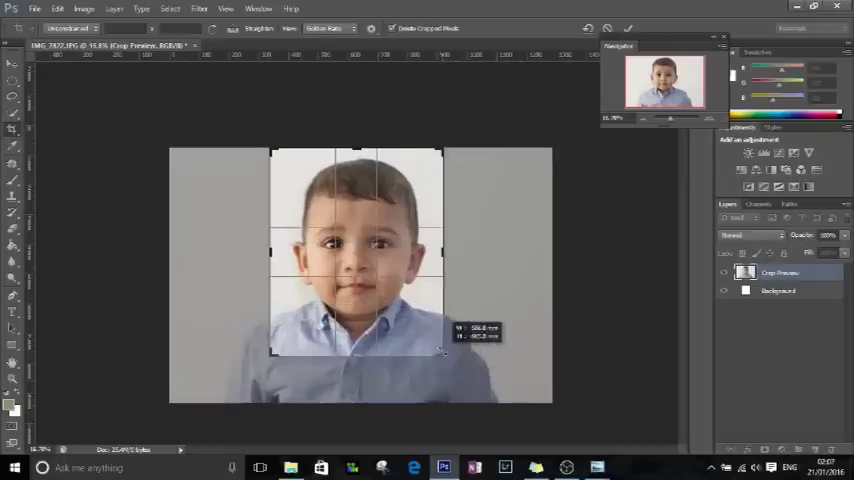
pyautogui.moveTo(444, 356); pyautogui.dragTo(448, 362)
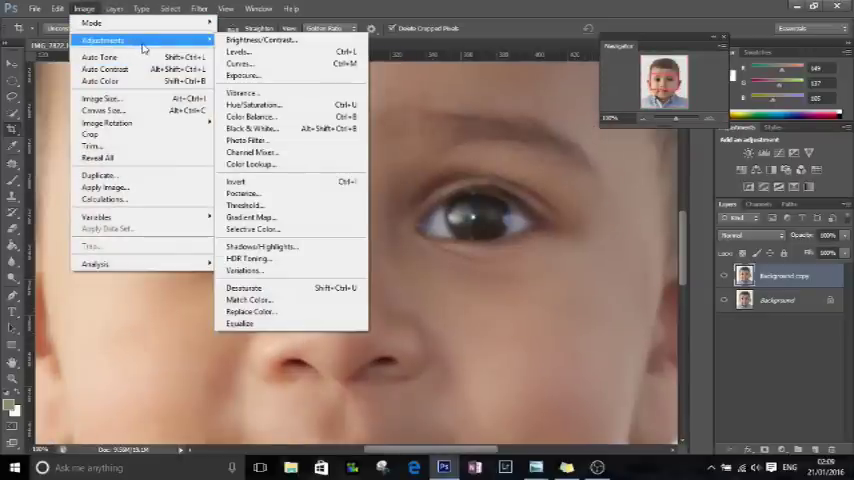
# Step: Resize the photo to about 45 × 55 mm at 240 ppi, then view it at a smaller scale
pyautogui.click(104, 98)
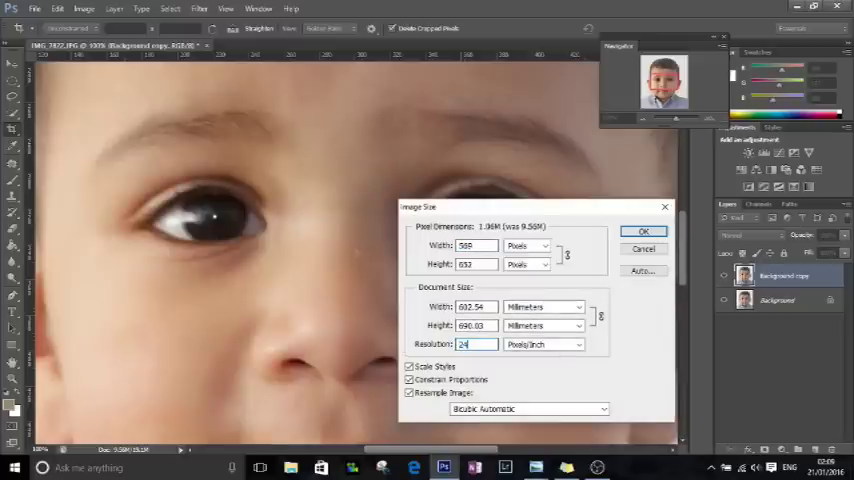
pyautogui.write('240')
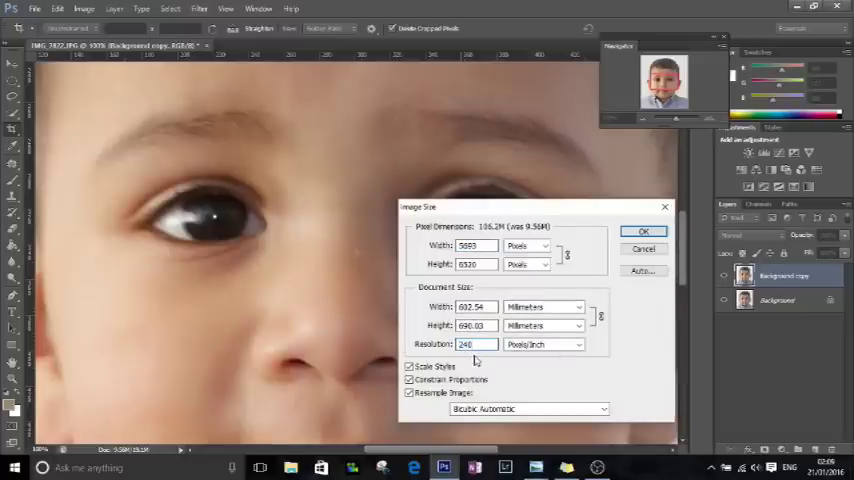
pyautogui.tripleClick(470, 324)
pyautogui.write('55')
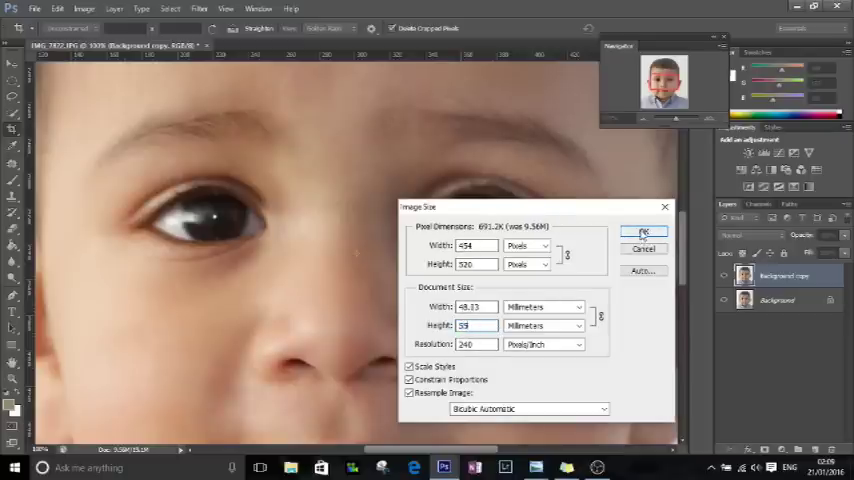
pyautogui.click(644, 232)
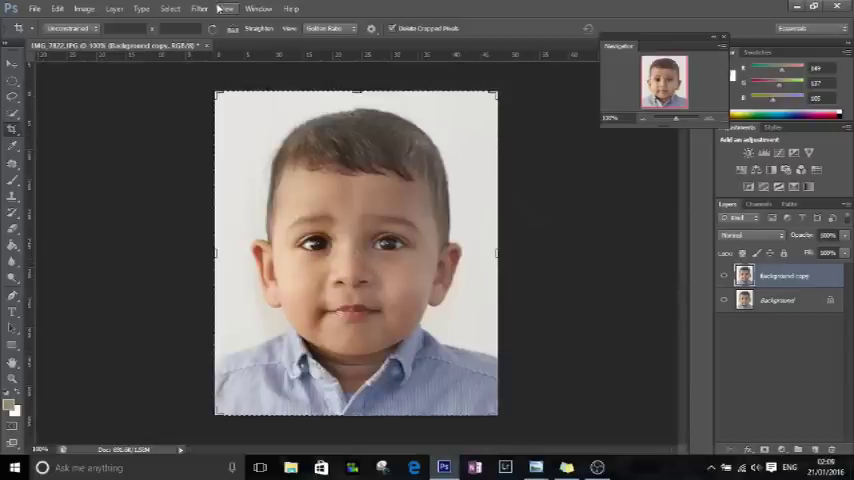
pyautogui.click(226, 8)
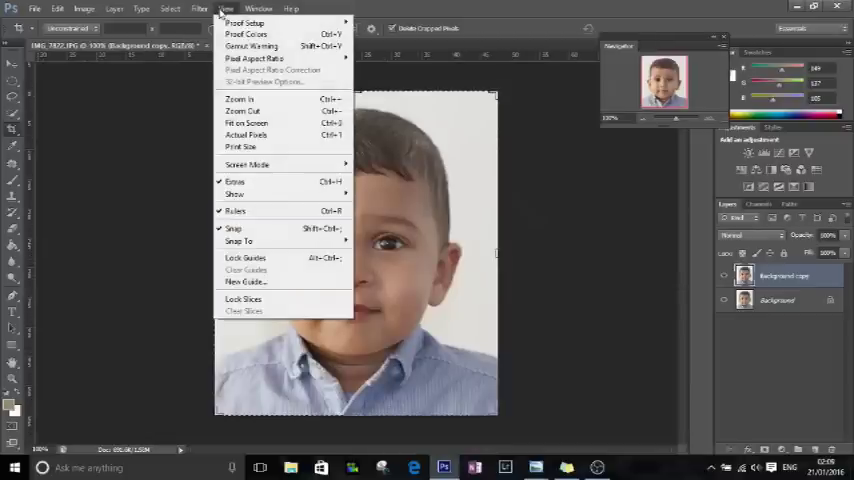
pyautogui.click(246, 122)
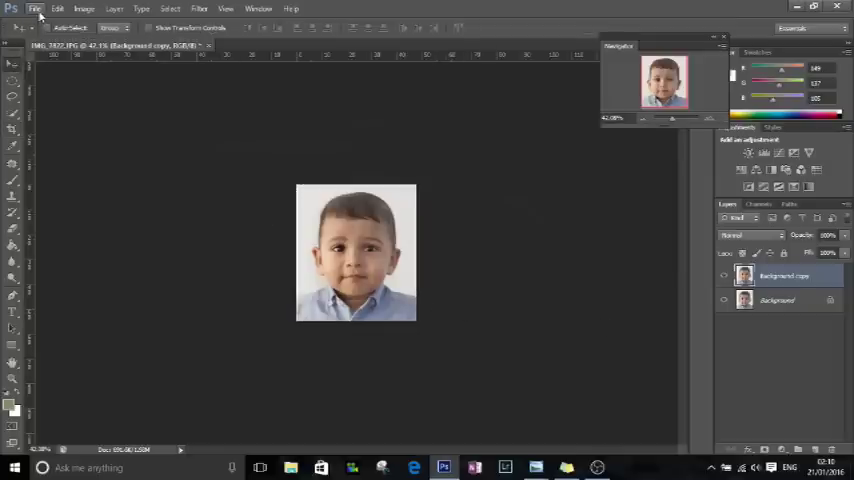
# Step: Create a new blank 35 × 45 mm document at 240 ppi measured in millimetres
pyautogui.click(34, 8)
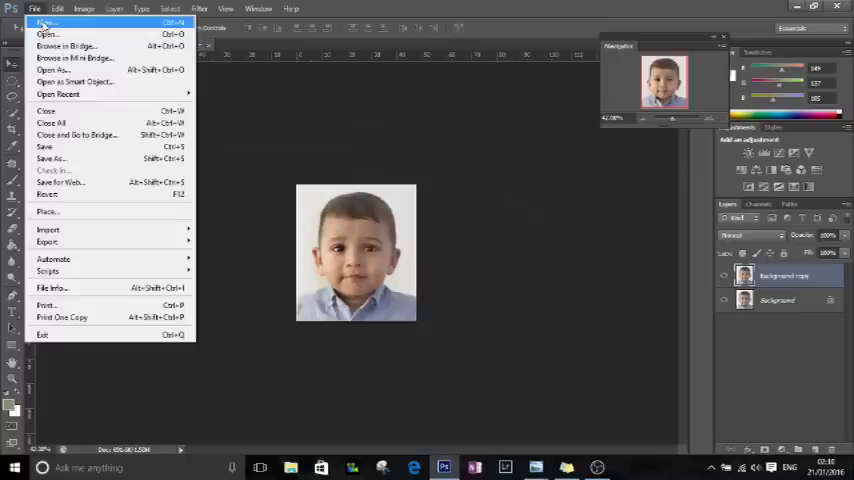
pyautogui.click(46, 22)
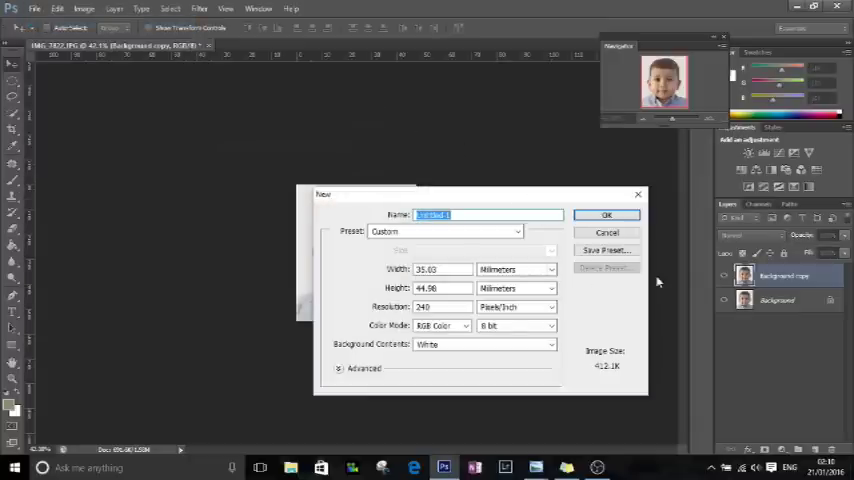
pyautogui.click(606, 214)
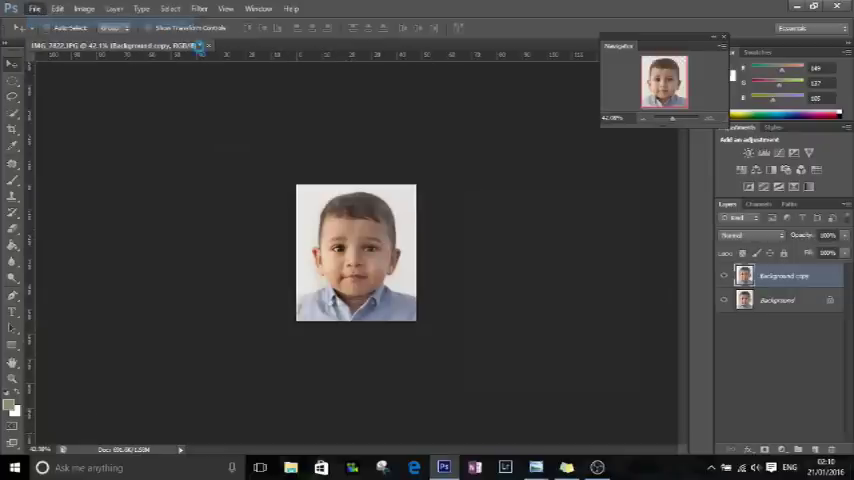
pyautogui.click(36, 8)
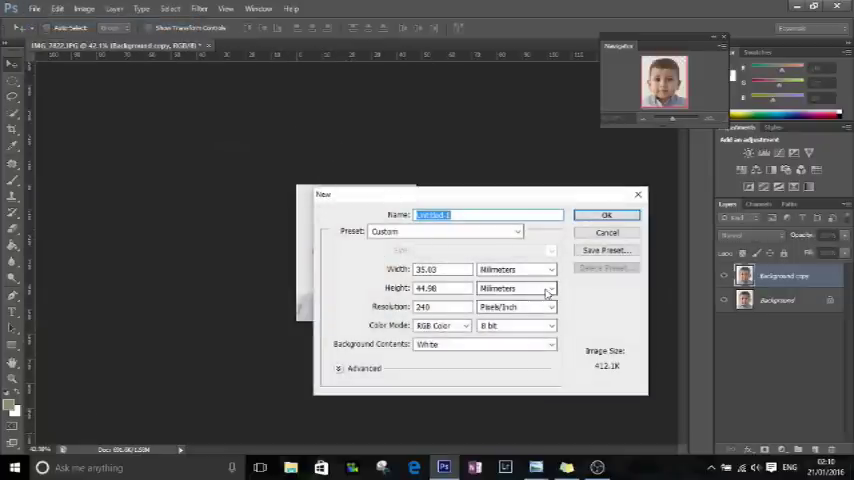
pyautogui.click(548, 288)
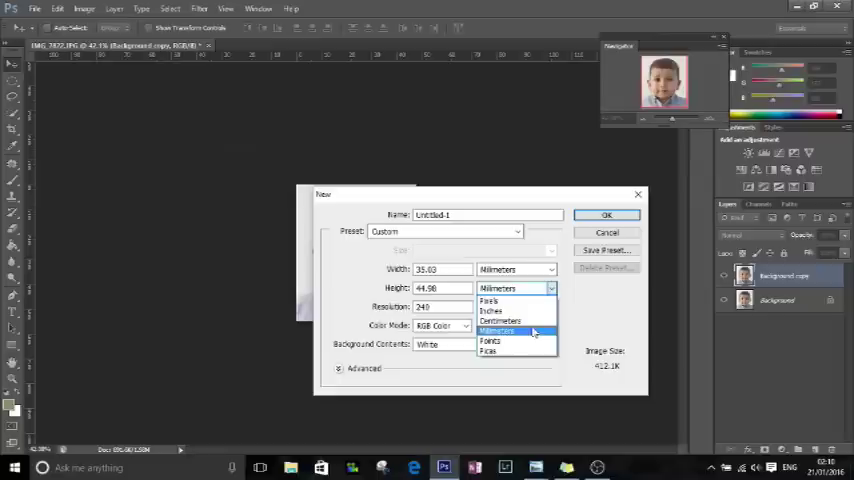
pyautogui.click(496, 332)
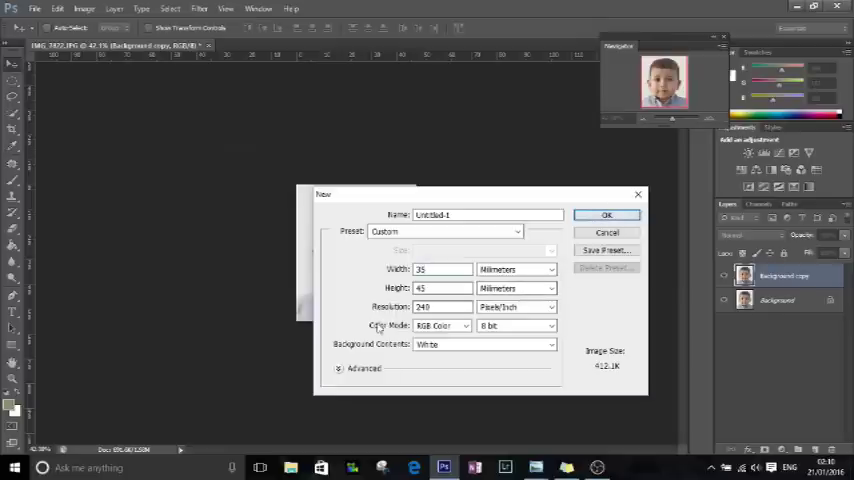
pyautogui.click(606, 216)
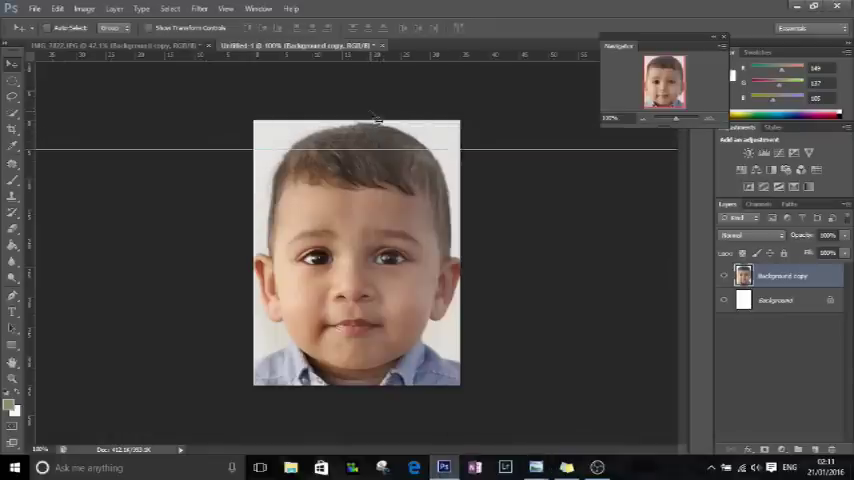
pyautogui.moveTo(364, 82)
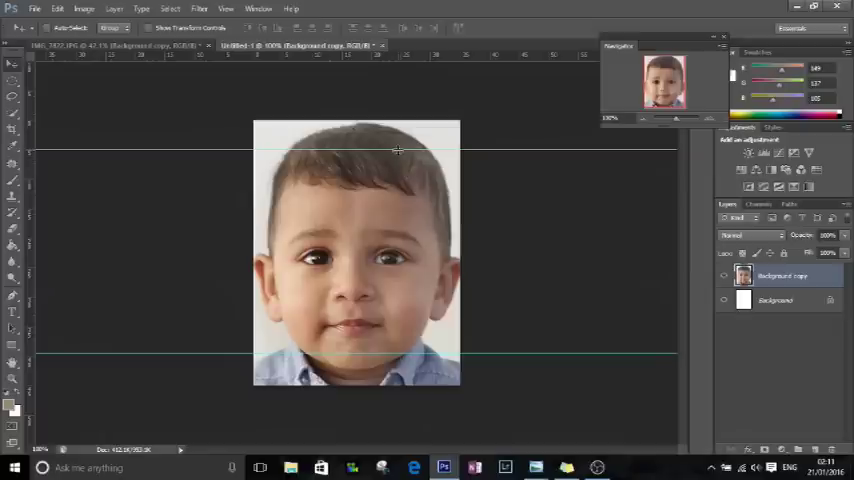
pyautogui.moveTo(400, 160)
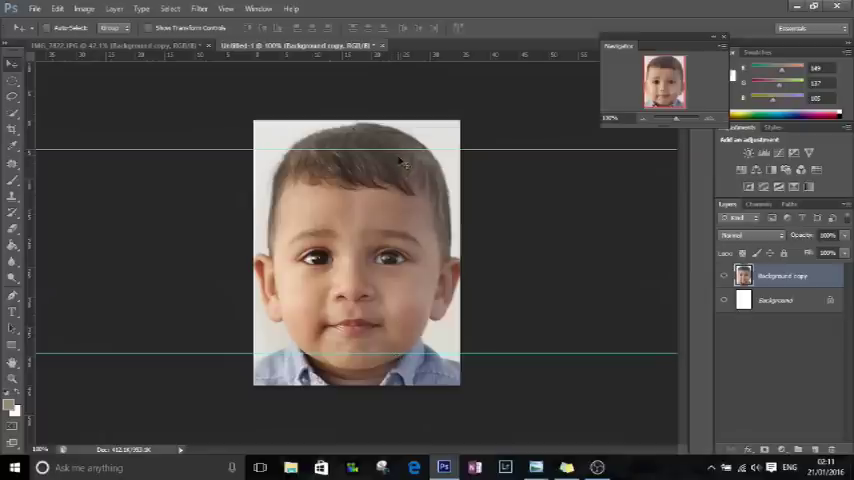
pyautogui.moveTo(336, 198)
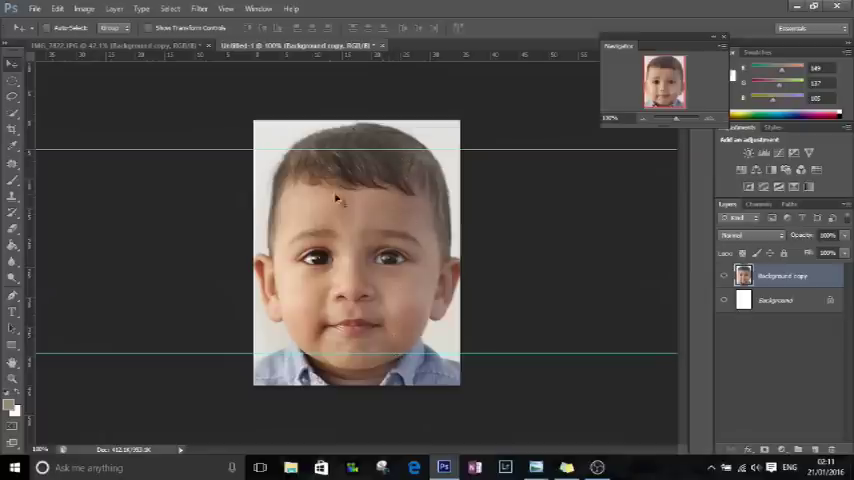
pyautogui.moveTo(450, 178)
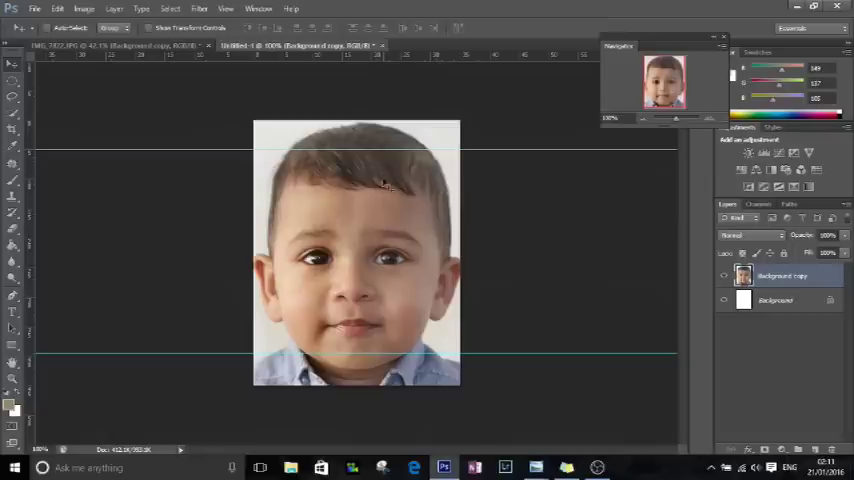
pyautogui.moveTo(404, 198)
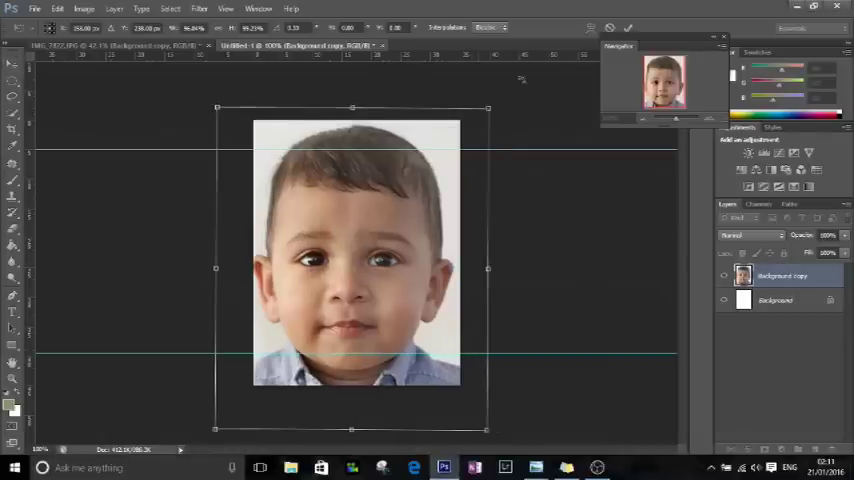
# Step: Scale the photo layer down so the boy's head sits between the guide lines
pyautogui.moveTo(488, 268); pyautogui.dragTo(472, 278)
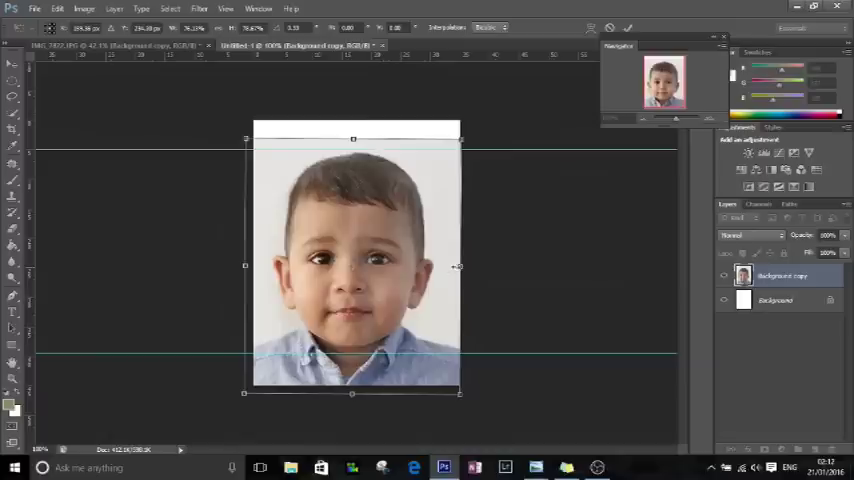
pyautogui.moveTo(438, 268)
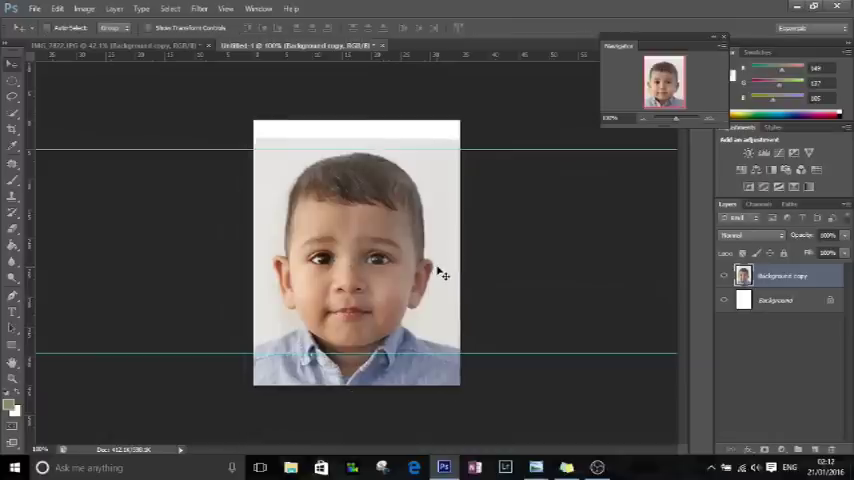
pyautogui.moveTo(680, 292)
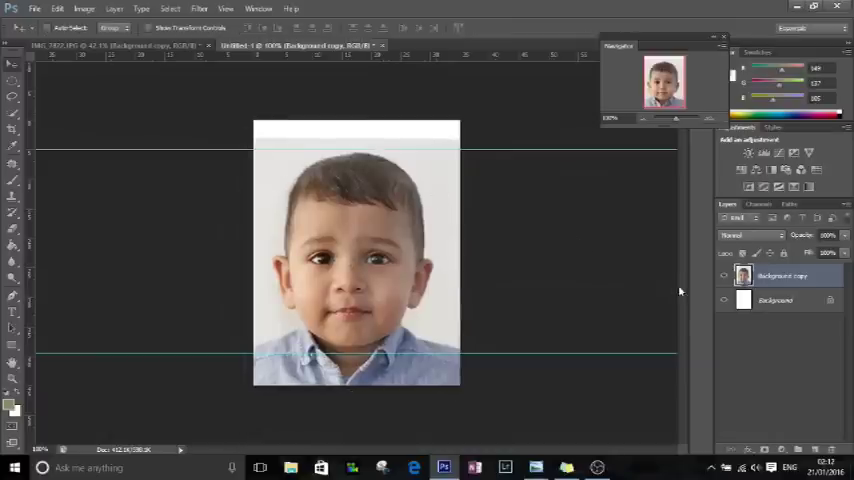
# Step: Flatten the image into one background layer and duplicate that layer
pyautogui.rightClick(784, 276)
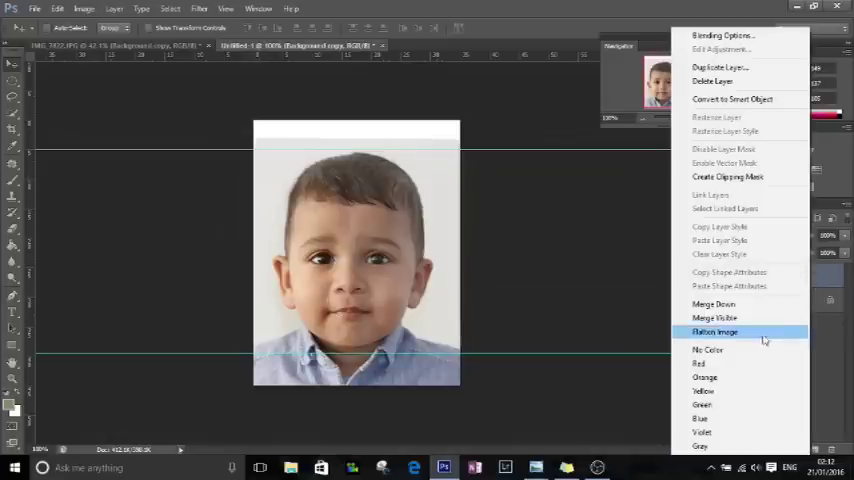
pyautogui.click(716, 332)
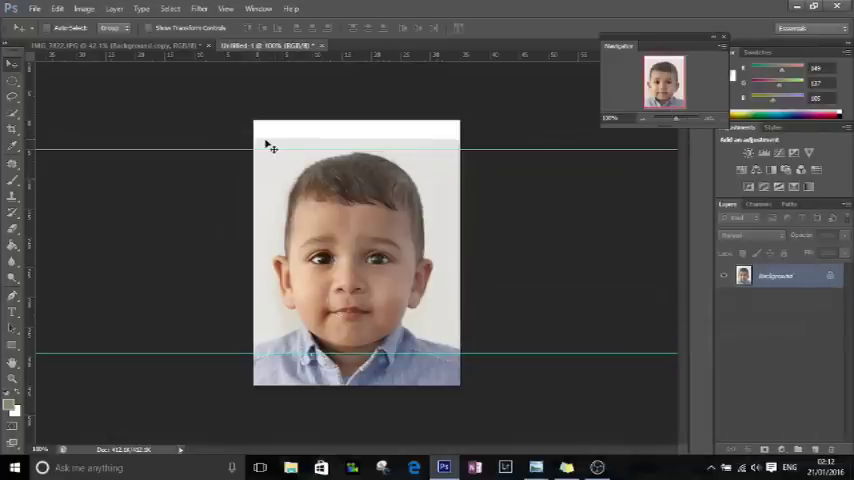
pyautogui.moveTo(344, 138)
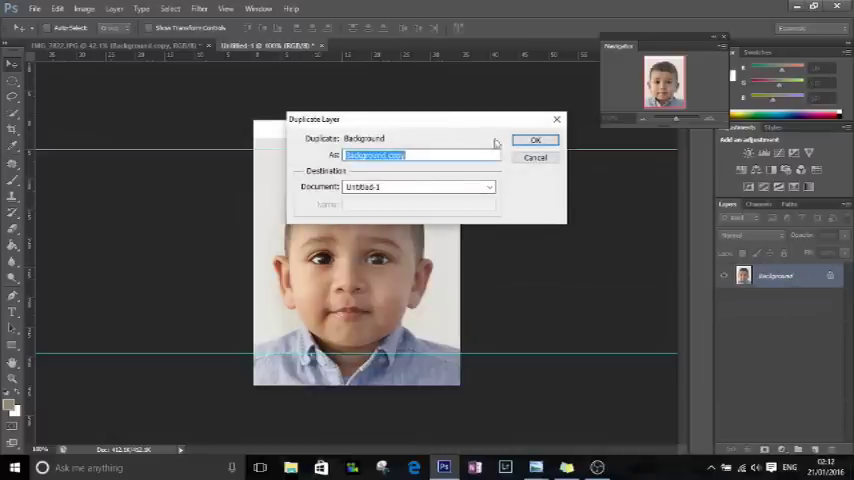
pyautogui.click(536, 140)
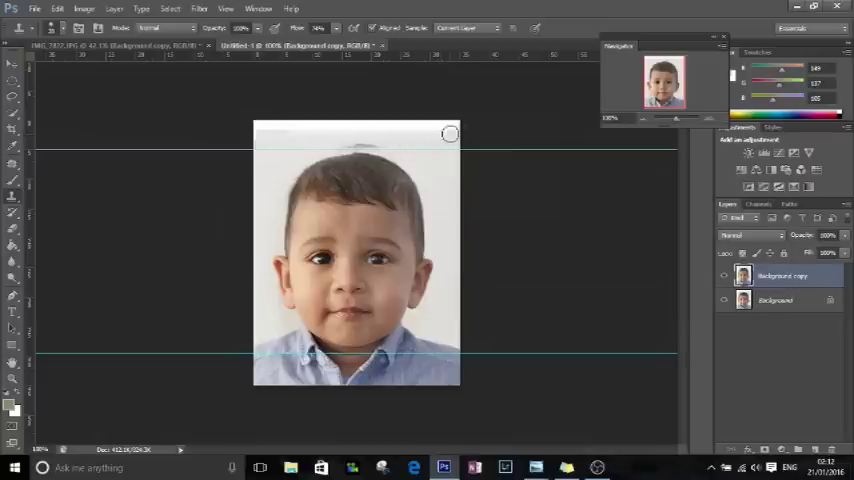
pyautogui.moveTo(264, 128)
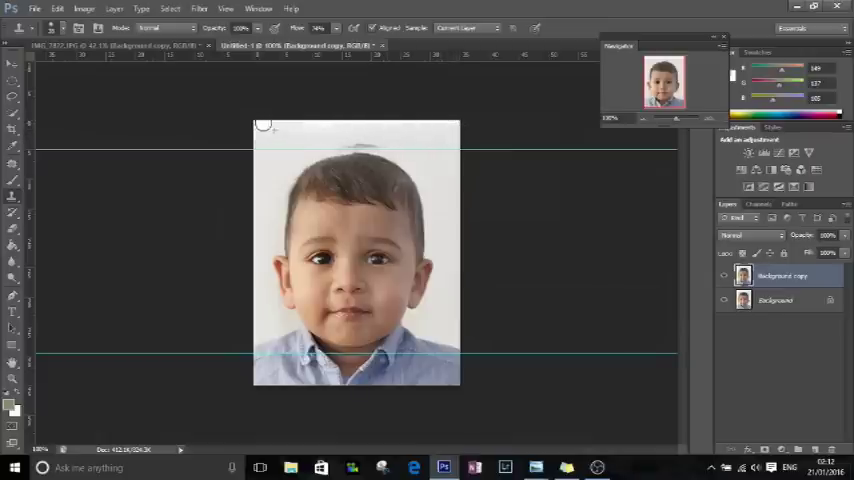
pyautogui.moveTo(262, 130)
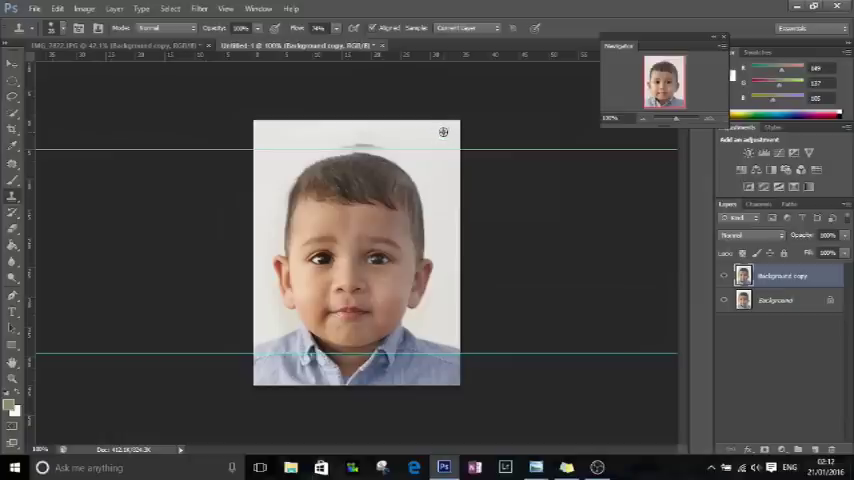
pyautogui.moveTo(384, 132)
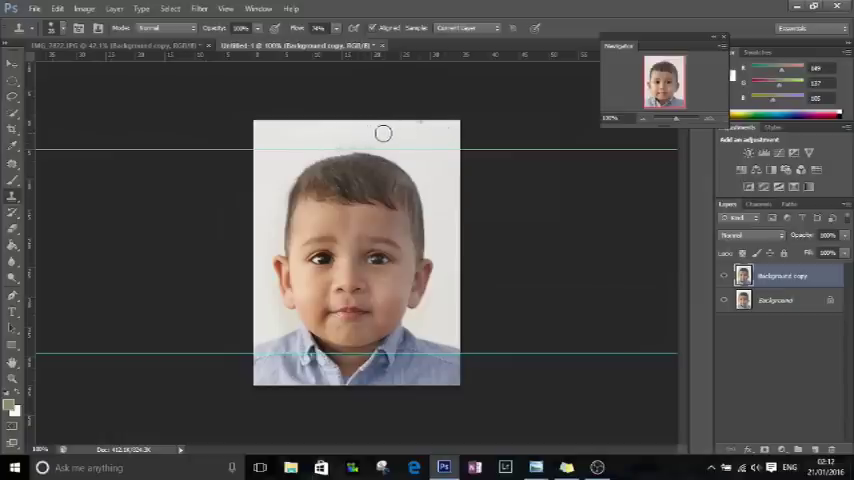
pyautogui.moveTo(344, 128)
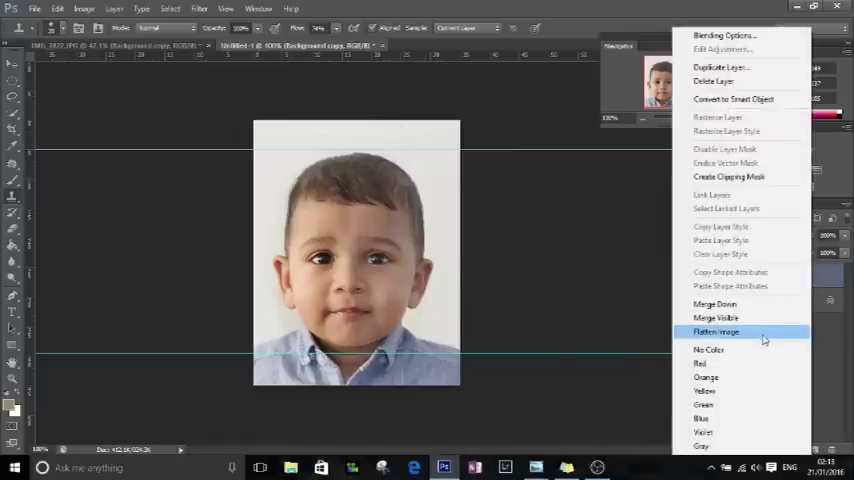
# Step: Flatten the retouched portrait, save it as a new JPEG, and close the original photo
pyautogui.click(716, 332)
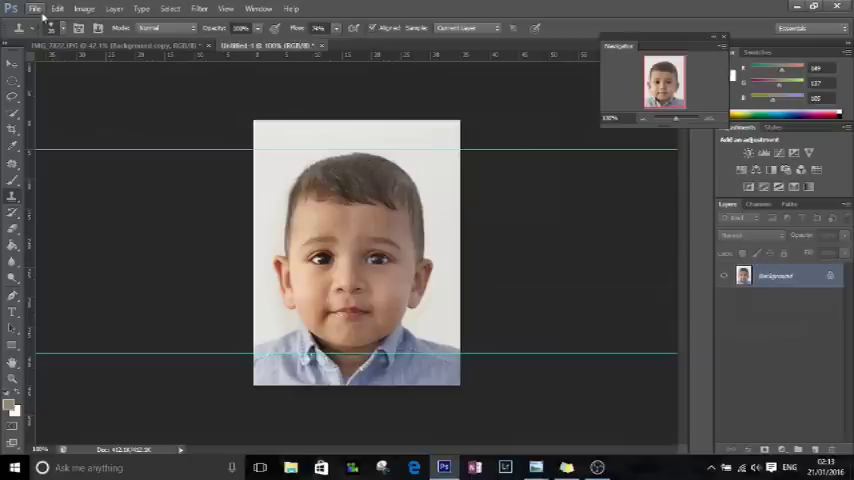
pyautogui.click(292, 8)
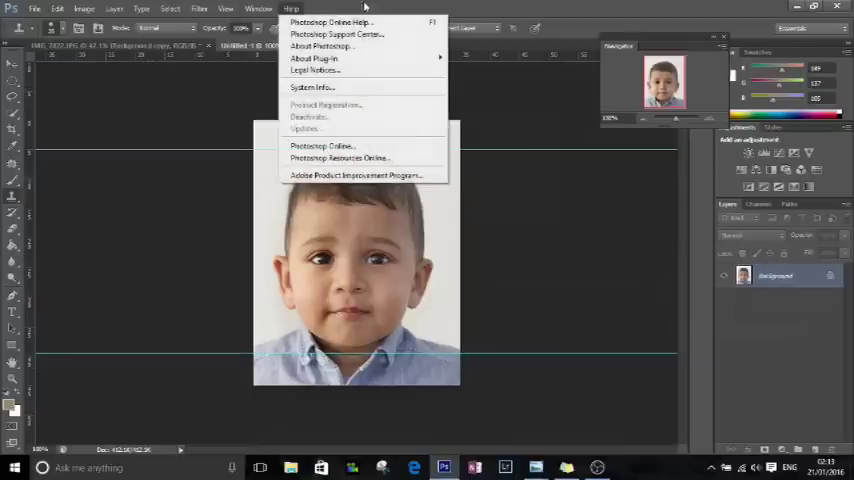
pyautogui.click(224, 8)
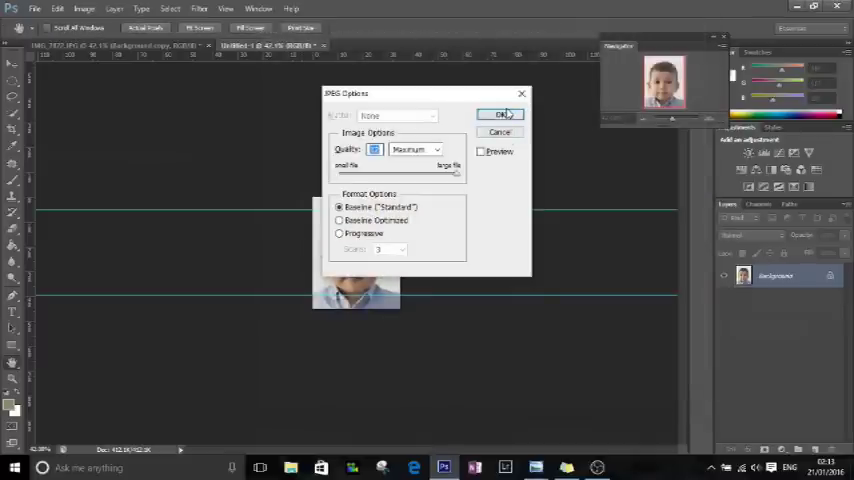
pyautogui.click(500, 114)
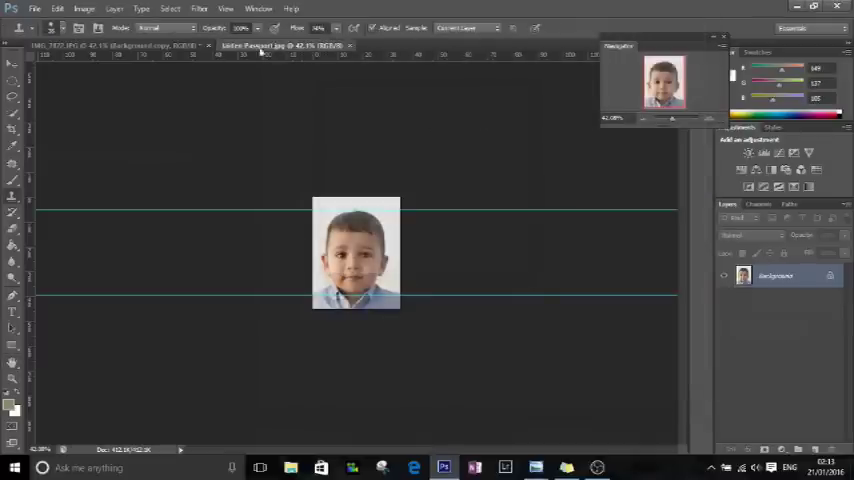
pyautogui.click(120, 46)
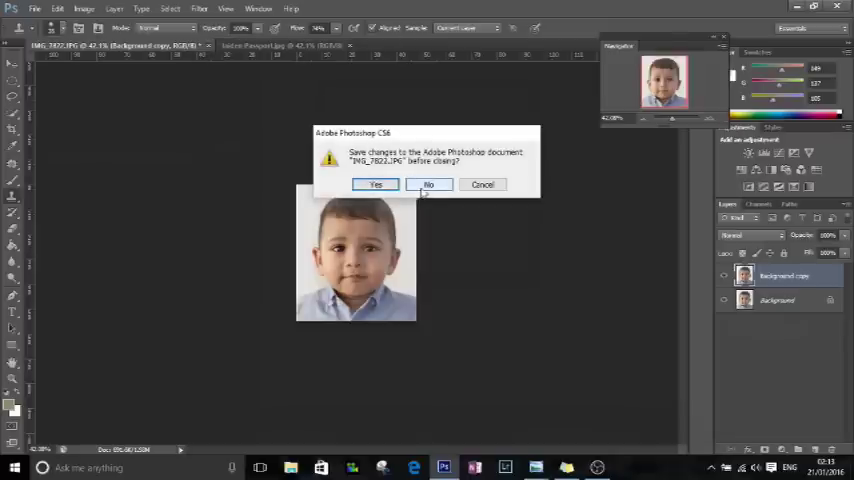
# Step: Discard changes to the original and create a blank white 4 by 6 inch document
pyautogui.click(428, 184)
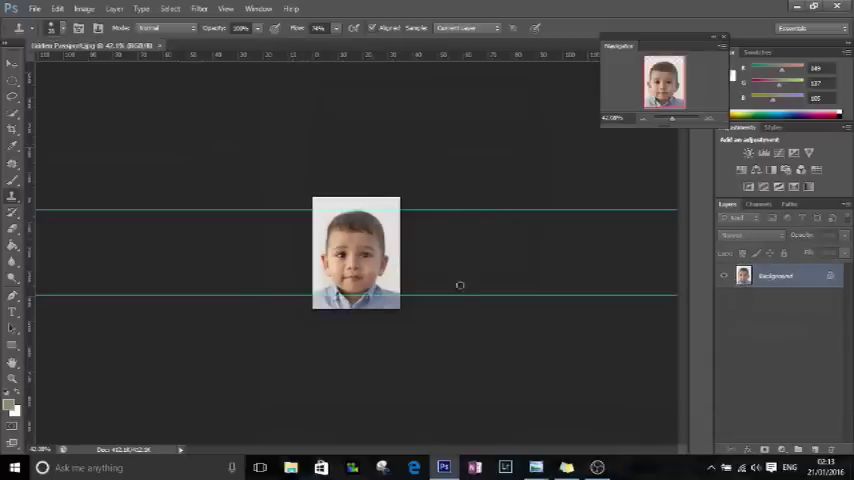
pyautogui.moveTo(400, 276)
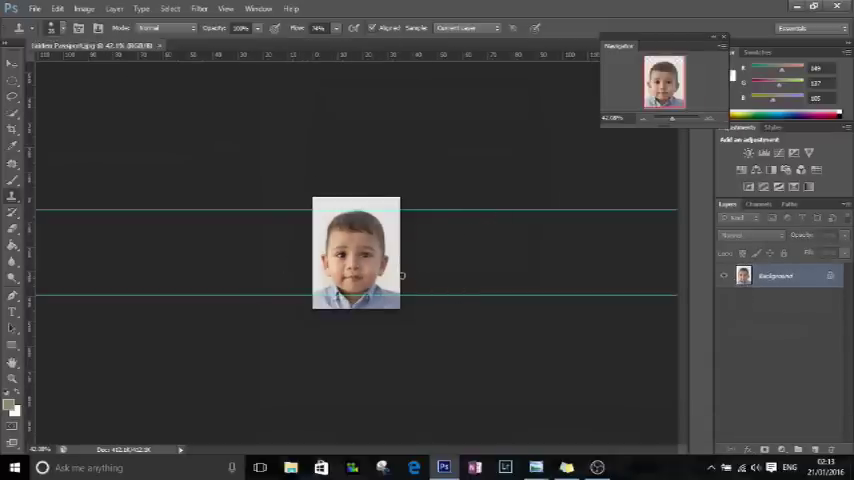
pyautogui.click(34, 8)
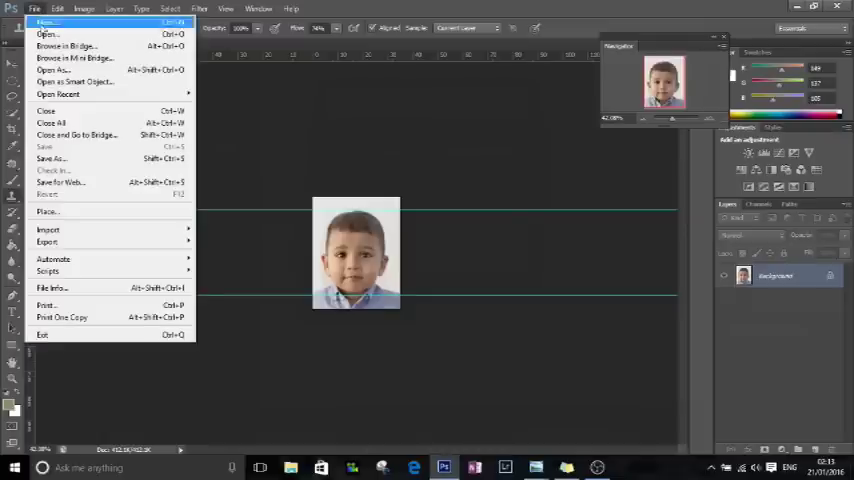
pyautogui.moveTo(48, 34)
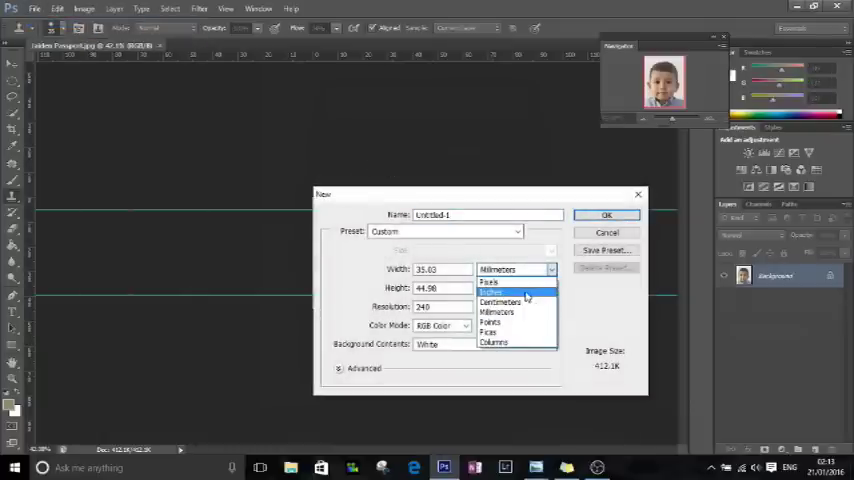
pyautogui.click(490, 292)
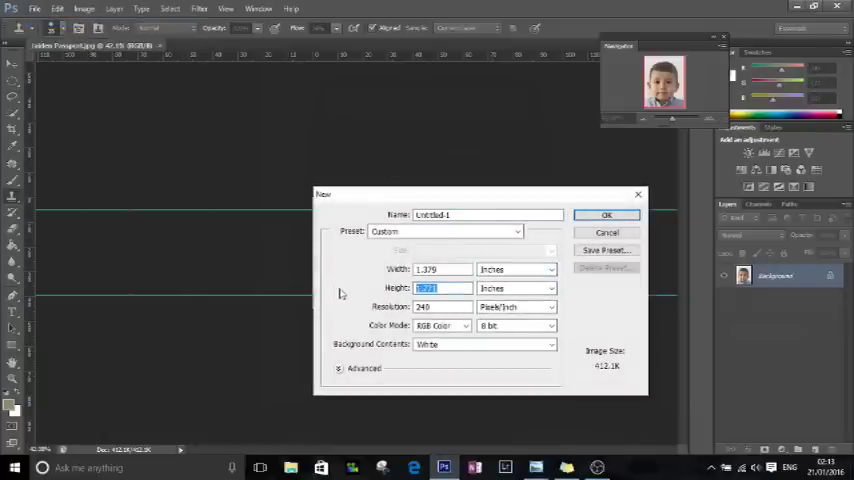
pyautogui.write('6')
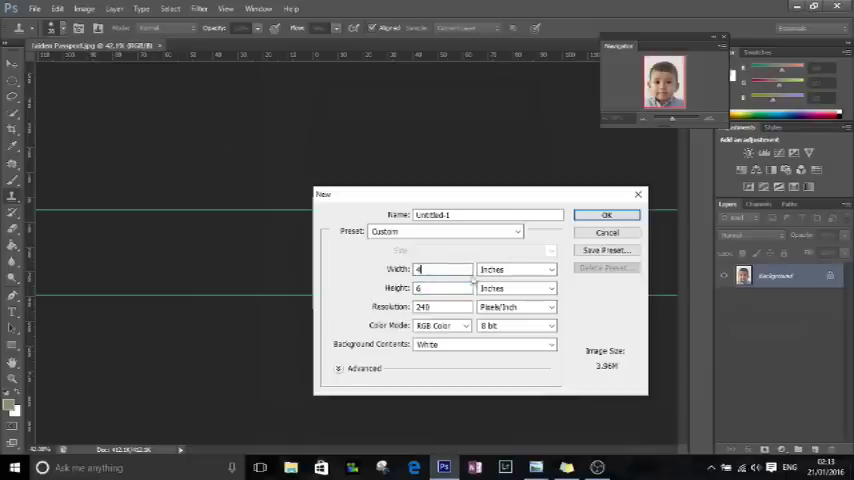
pyautogui.click(606, 216)
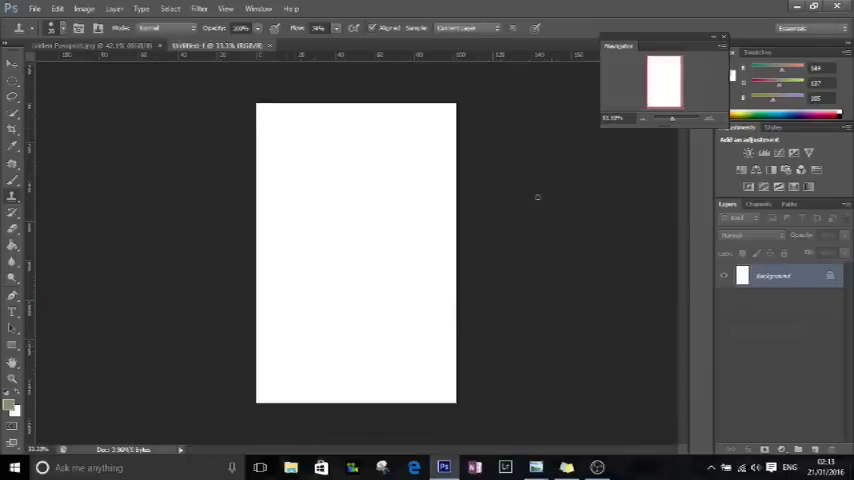
pyautogui.moveTo(204, 70)
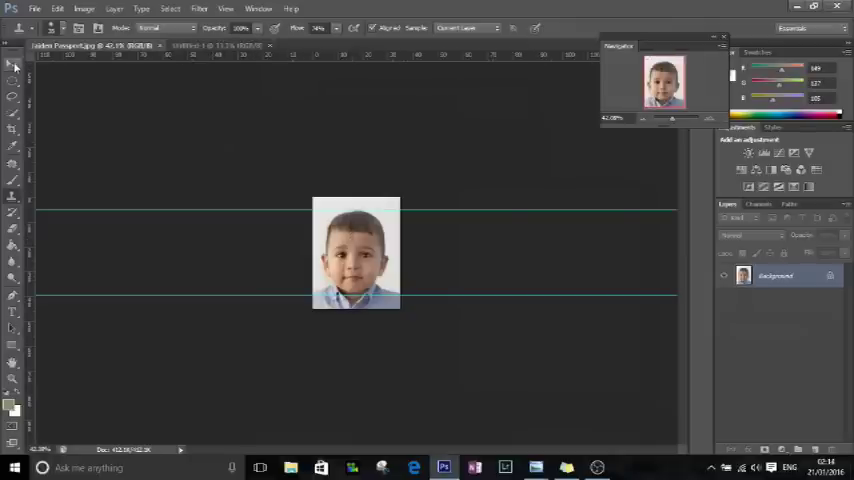
# Step: Move the passport photo into the top-left corner of the blank page
pyautogui.click(12, 64)
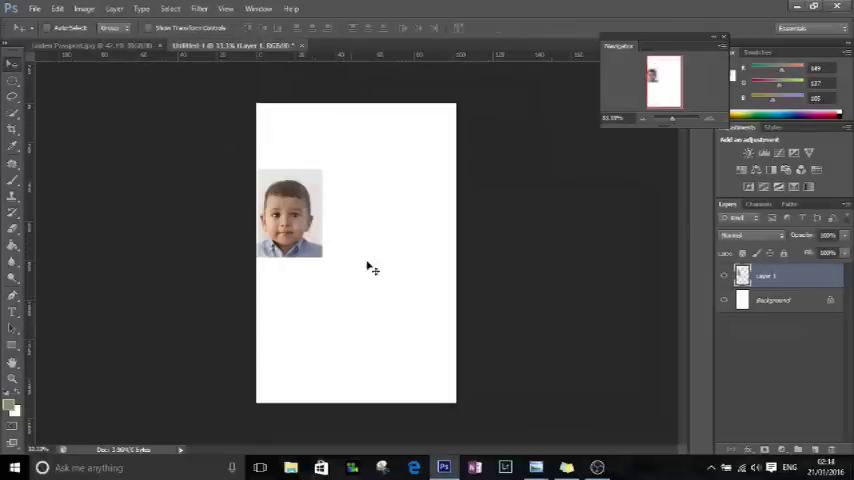
pyautogui.moveTo(290, 216); pyautogui.dragTo(296, 156)
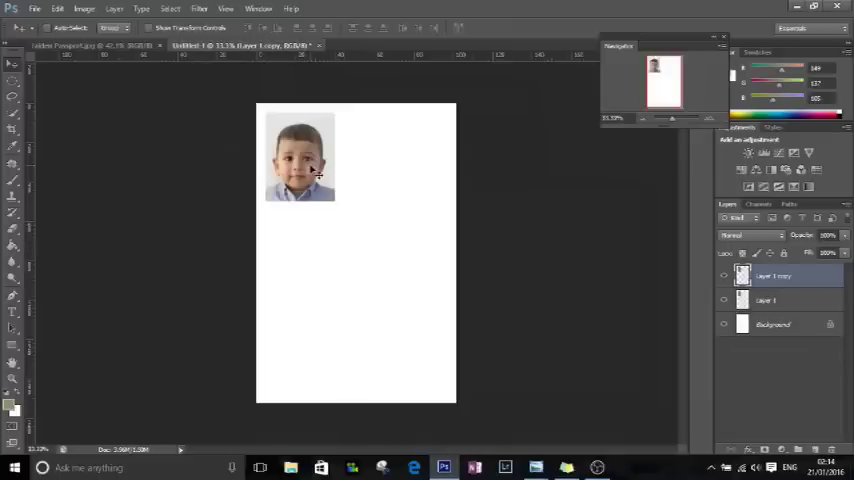
# Step: Alt-drag copies of the photo to the top right and middle row positions
pyautogui.moveTo(300, 156); pyautogui.dragTo(380, 156)
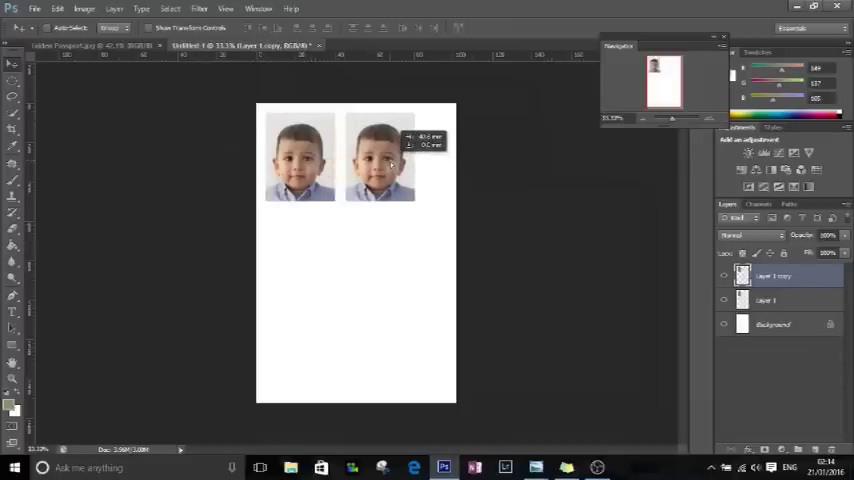
pyautogui.moveTo(378, 156); pyautogui.dragTo(392, 156)
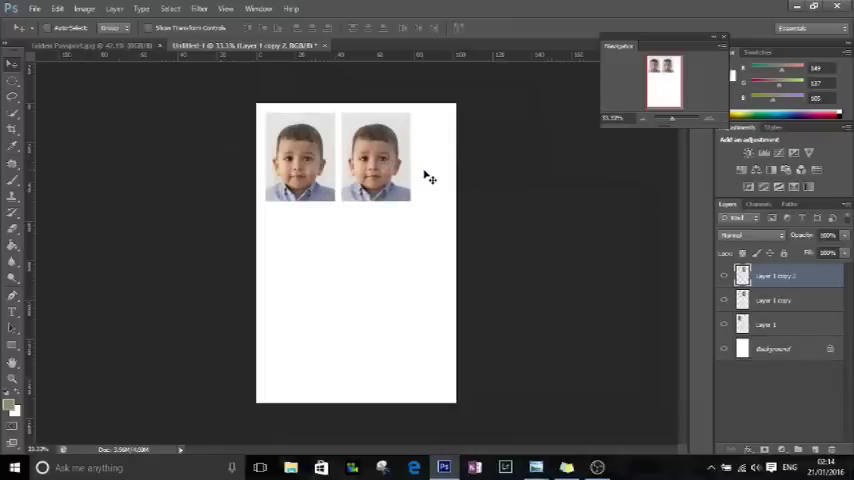
pyautogui.moveTo(376, 156); pyautogui.dragTo(318, 256)
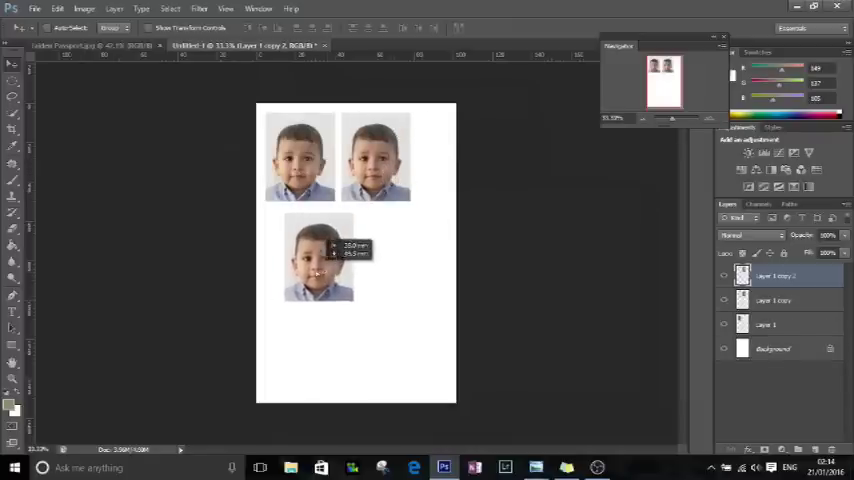
pyautogui.moveTo(320, 256); pyautogui.dragTo(300, 256)
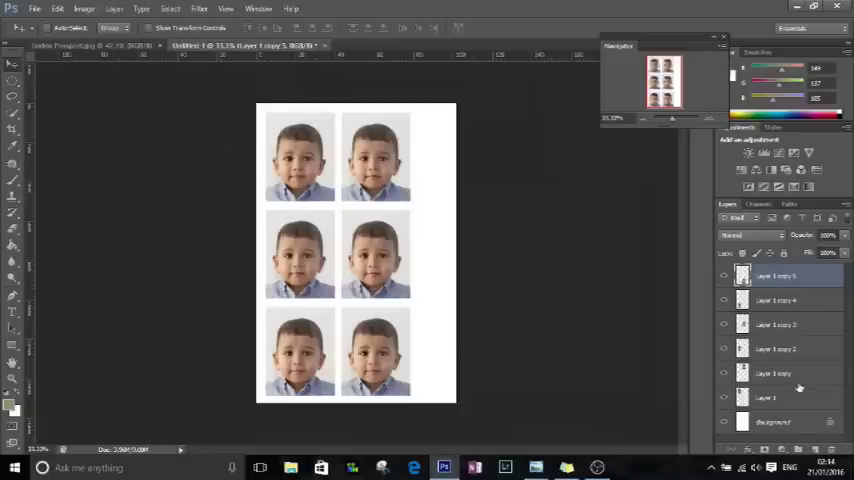
# Step: Select individual photo layers and nudge them into two aligned columns of three
pyautogui.click(780, 372)
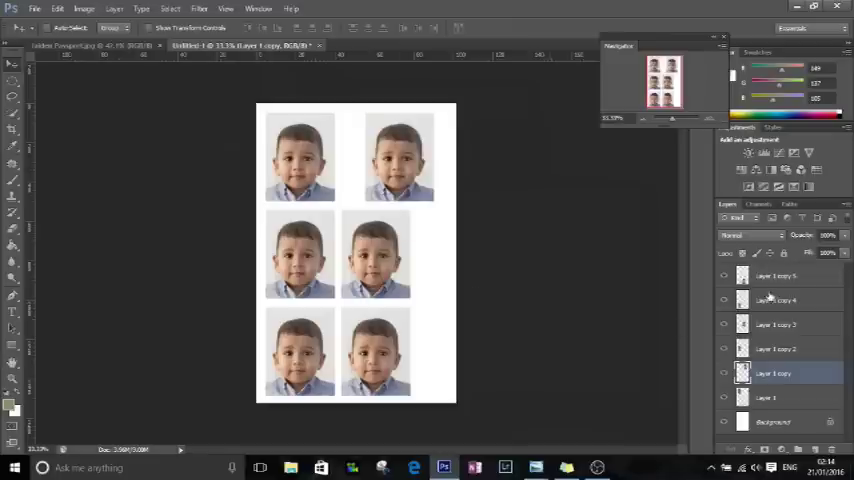
pyautogui.click(776, 324)
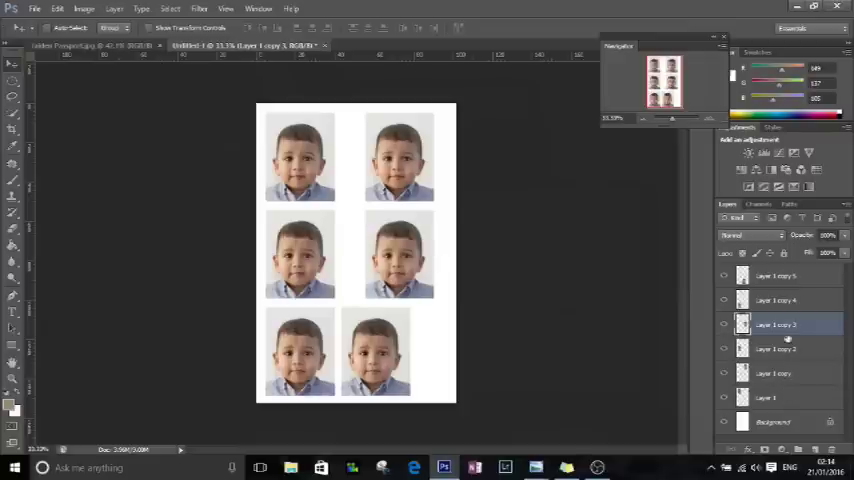
pyautogui.click(776, 276)
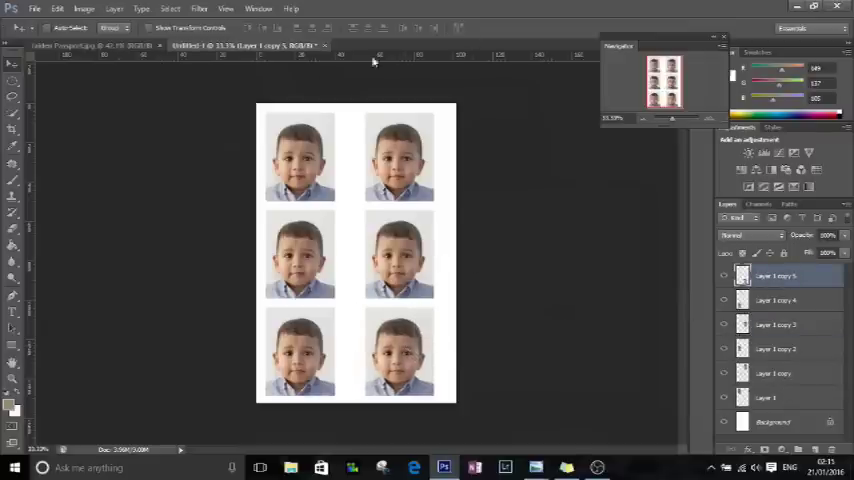
pyautogui.click(36, 8)
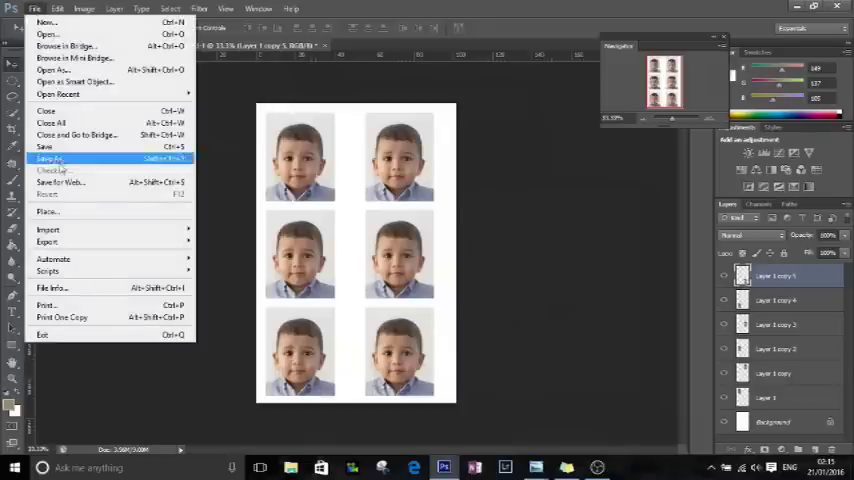
# Step: Save the six-photo page as a layered PSD file in the Passport folder
pyautogui.click(50, 158)
pyautogui.write('Jaiden Passport.psd')
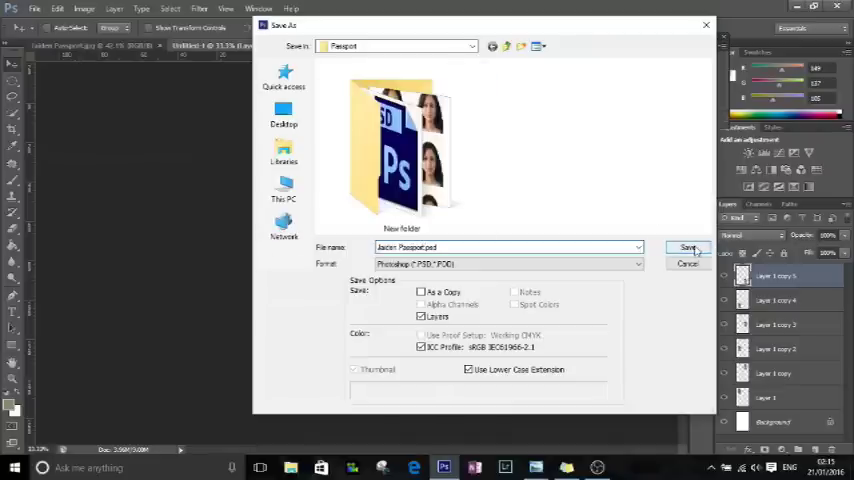
pyautogui.click(690, 246)
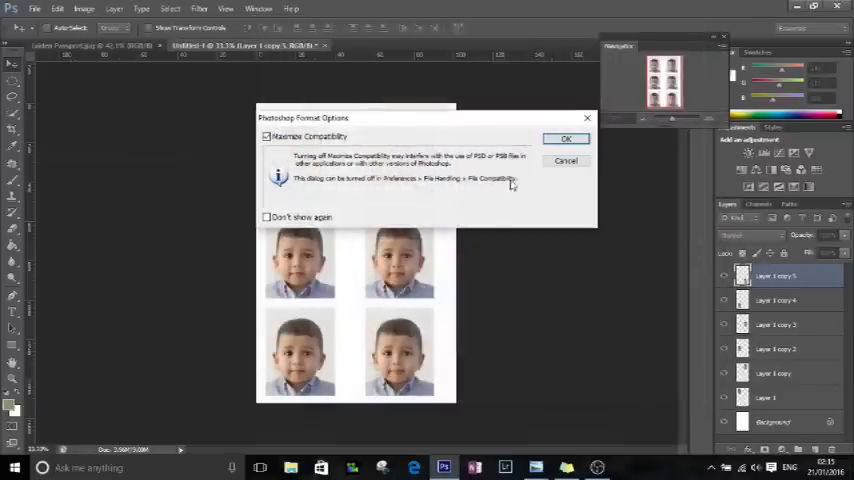
pyautogui.click(566, 138)
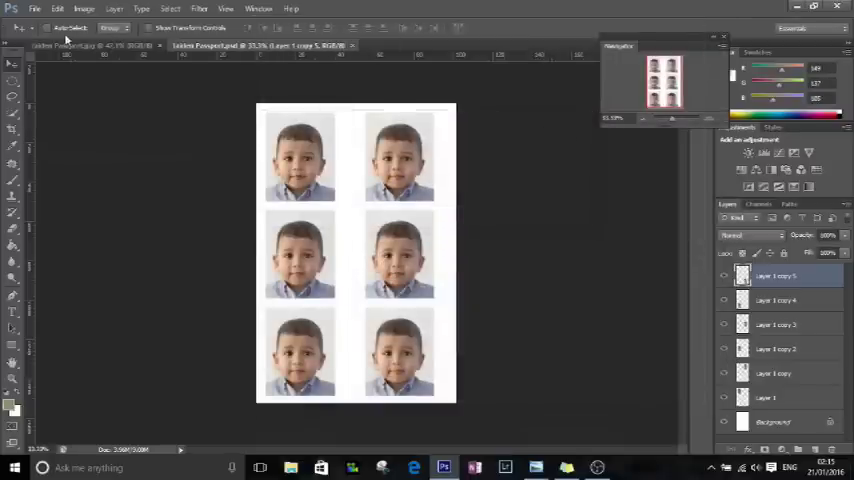
pyautogui.click(34, 8)
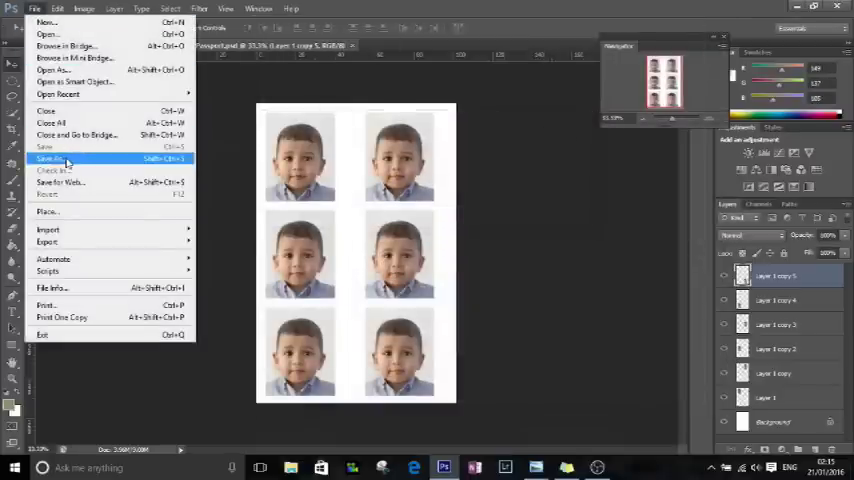
# Step: Save the page again as a JPEG at Maximum quality
pyautogui.click(52, 158)
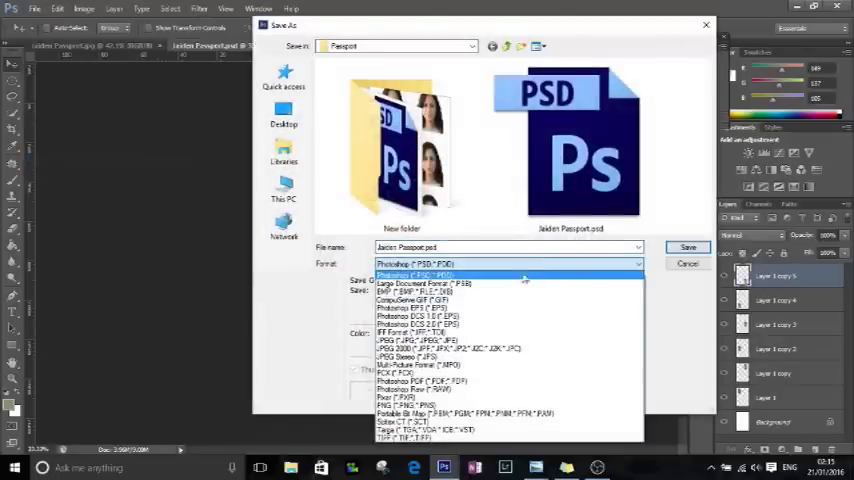
pyautogui.moveTo(490, 316)
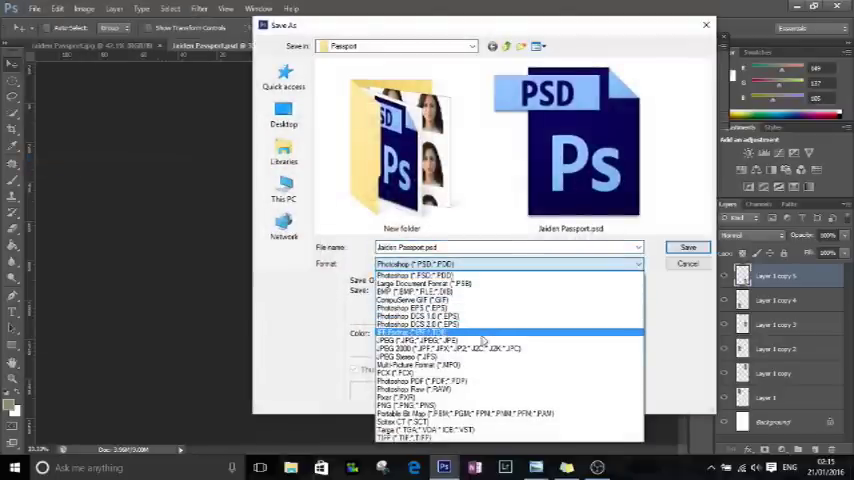
pyautogui.click(408, 340)
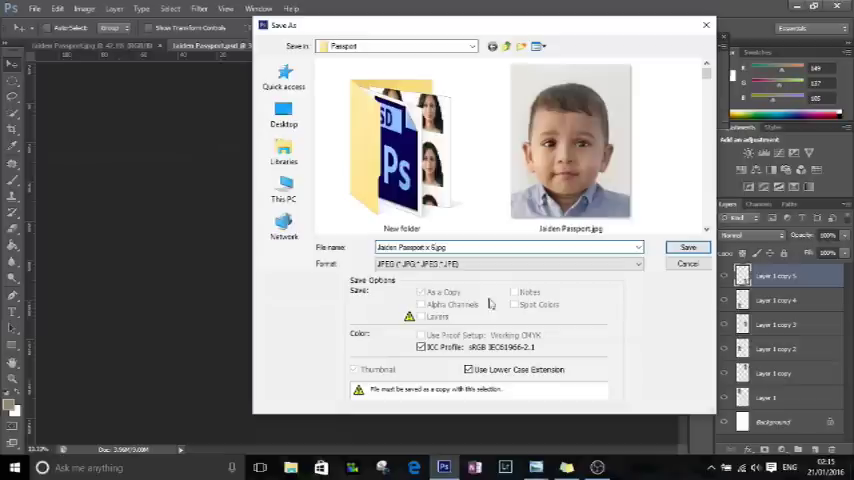
pyautogui.click(688, 246)
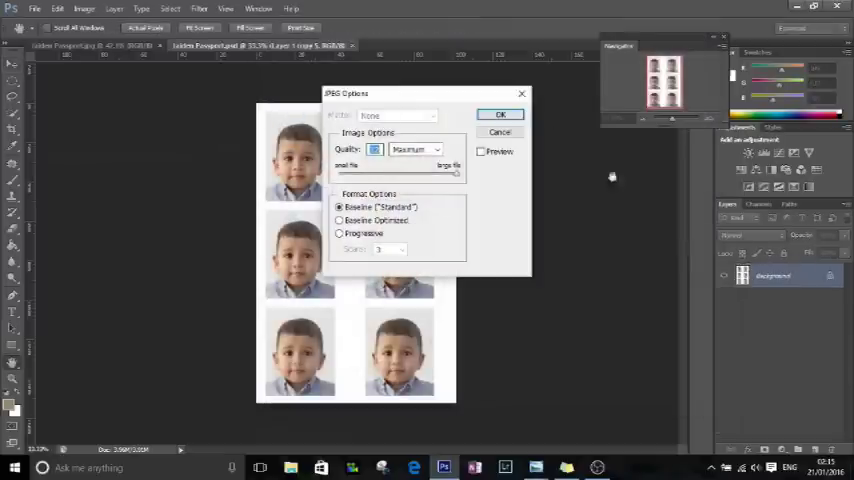
pyautogui.click(500, 114)
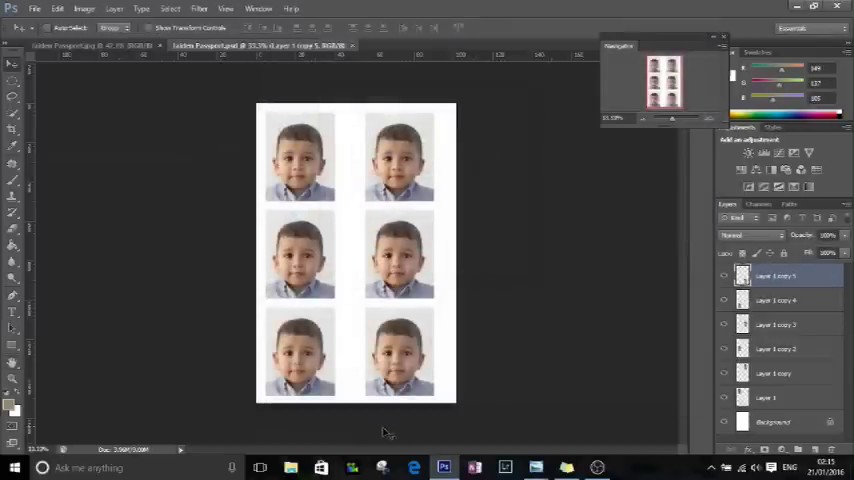
pyautogui.moveTo(352, 436)
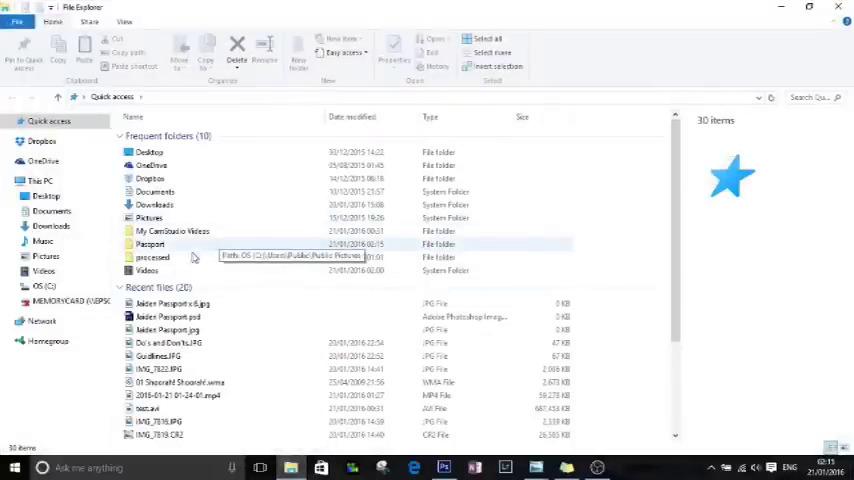
# Step: Browse into Passport > New folder and show the PSD and JPEG files as extra large icons
pyautogui.doubleClick(148, 244)
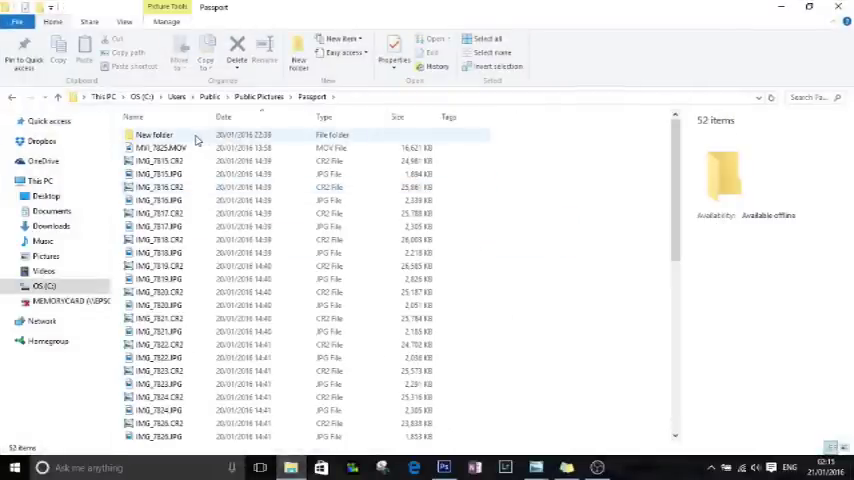
pyautogui.doubleClick(154, 134)
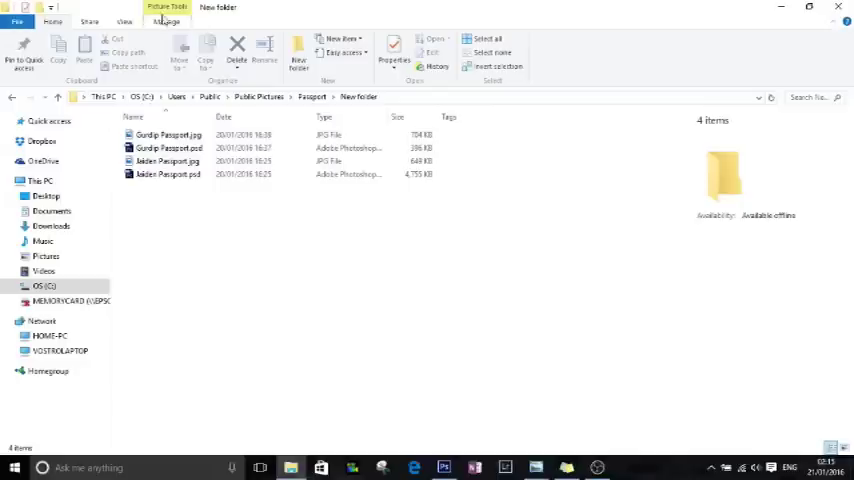
pyautogui.click(124, 20)
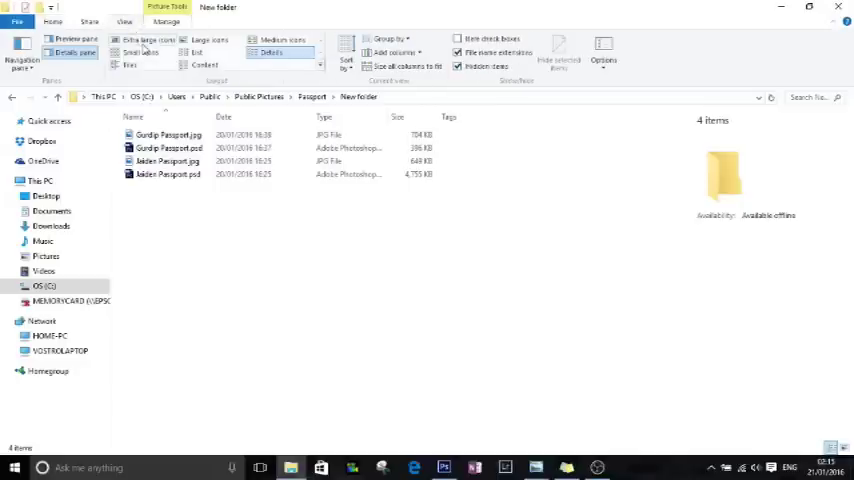
pyautogui.click(148, 40)
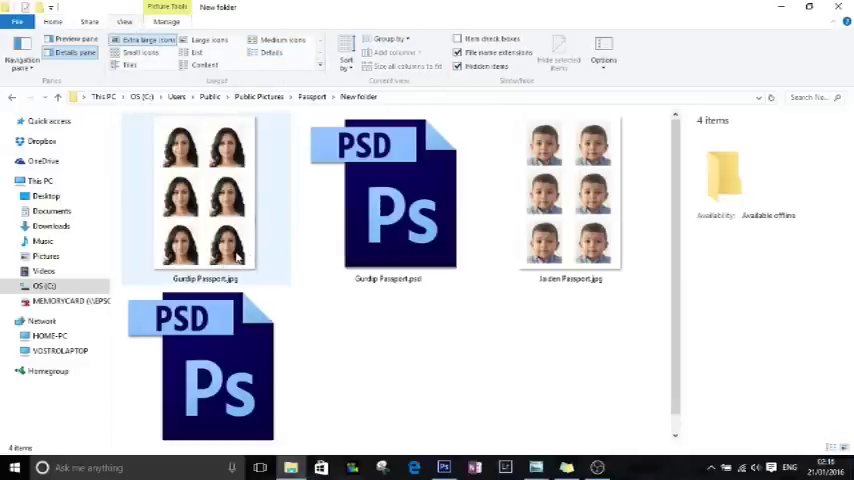
pyautogui.click(570, 196)
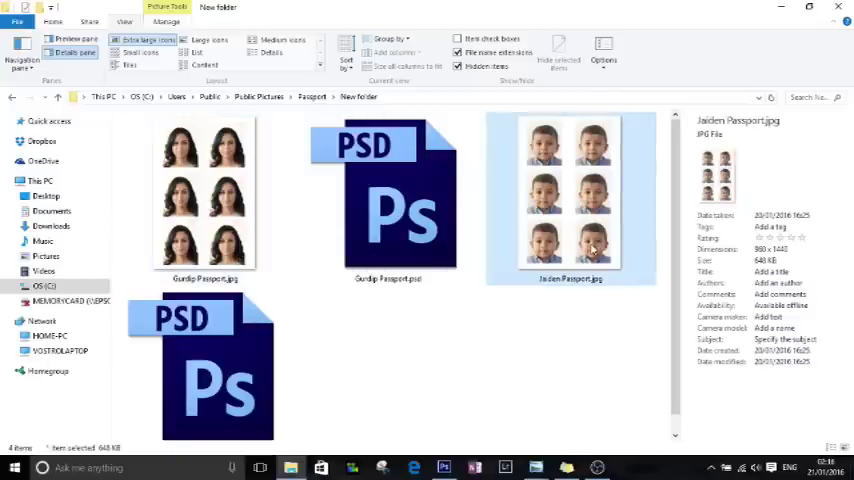